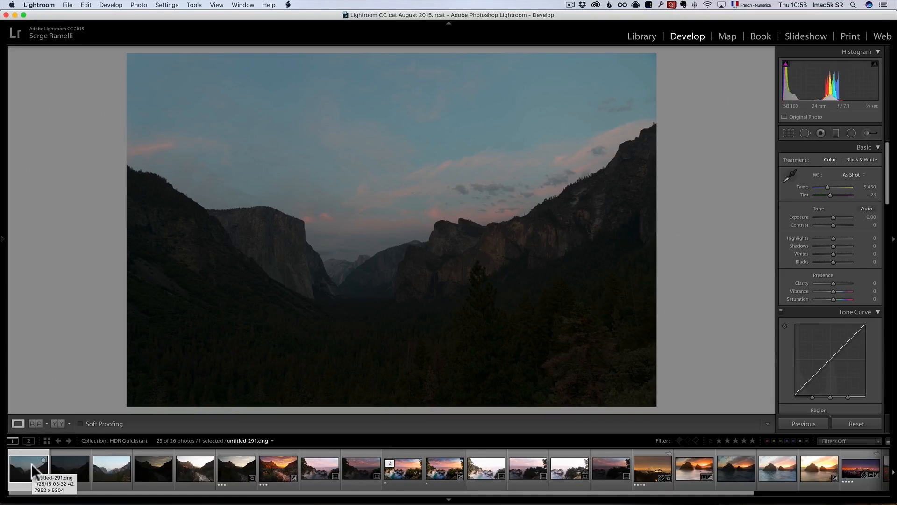
- Compare the dark and normal Yosemite valley exposures in the filmstrip
{"action": "left_click", "coordinate": [111, 469]}
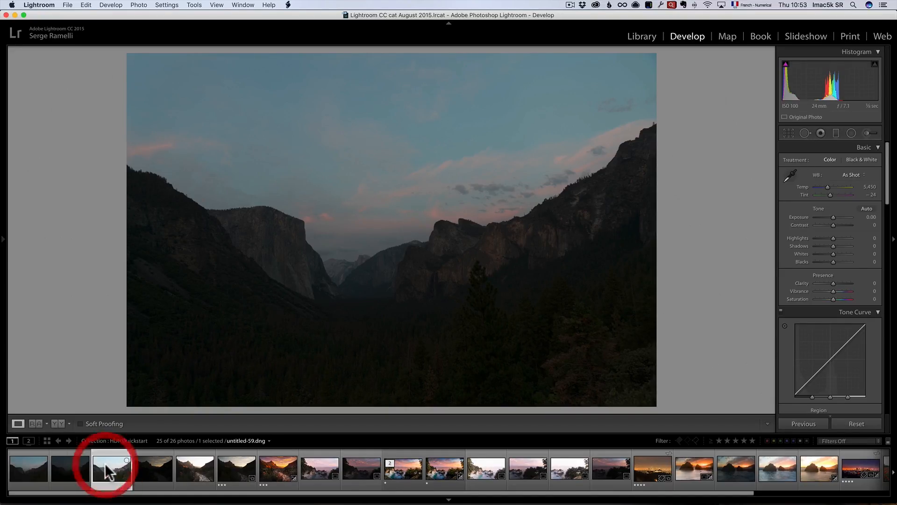
{"action": "left_click", "coordinate": [112, 468]}
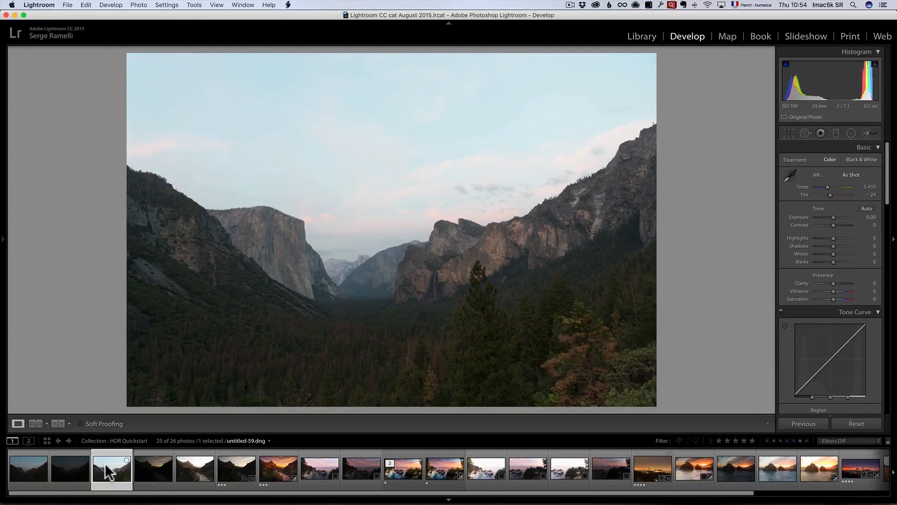
{"action": "mouse_move", "coordinate": [112, 469]}
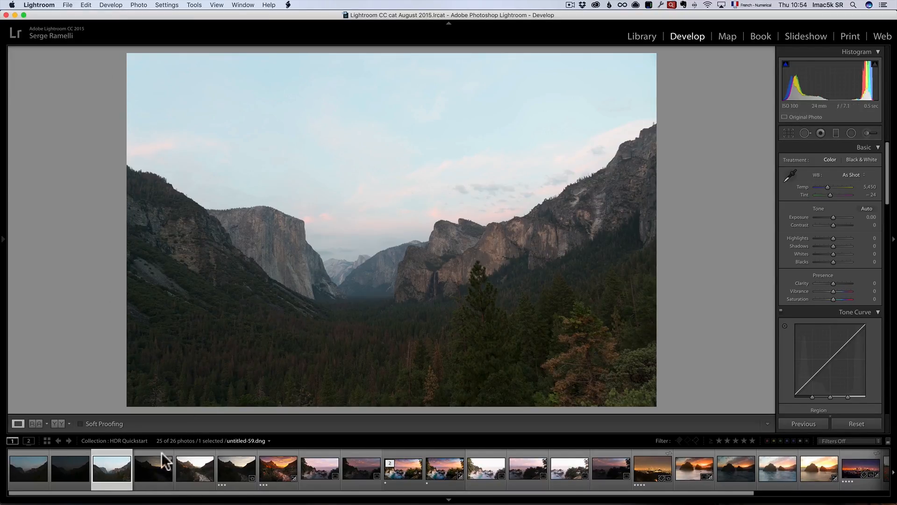
{"action": "left_click", "coordinate": [29, 468]}
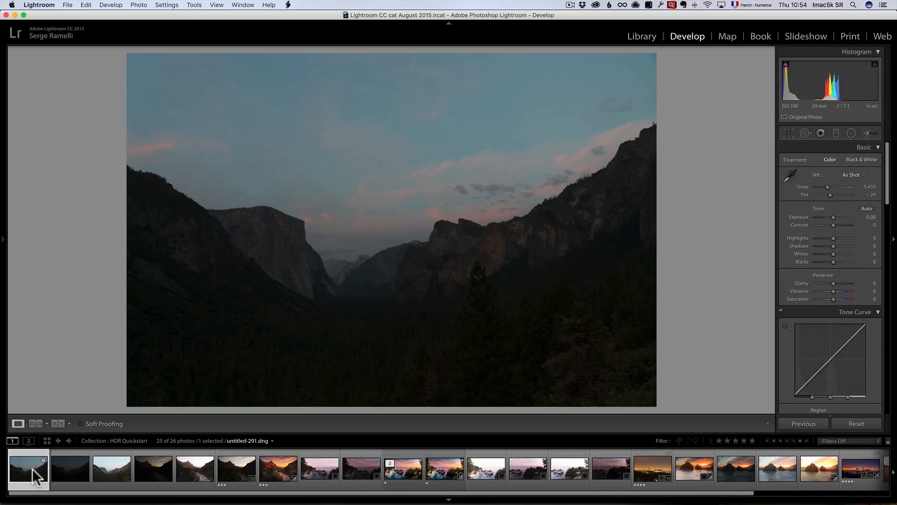
{"action": "mouse_move", "coordinate": [28, 467]}
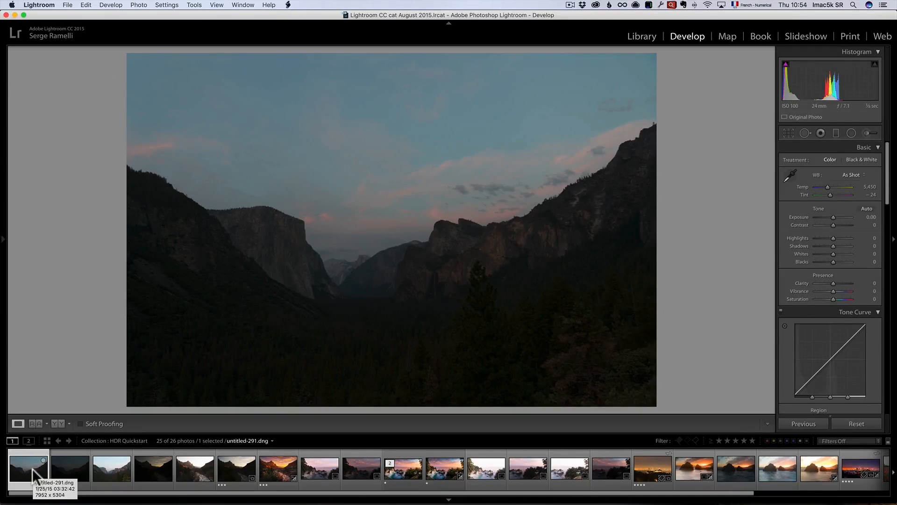
{"action": "left_click", "coordinate": [106, 468]}
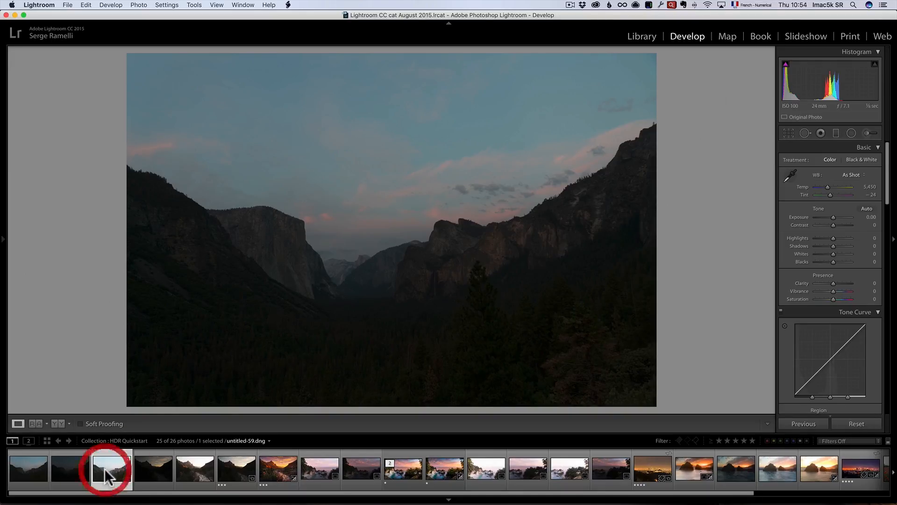
{"action": "left_click", "coordinate": [111, 469]}
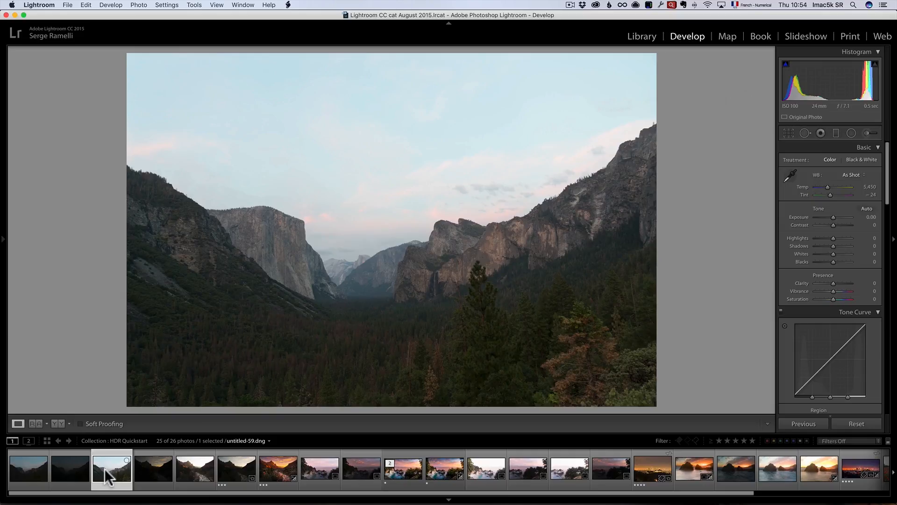
{"action": "mouse_move", "coordinate": [111, 469]}
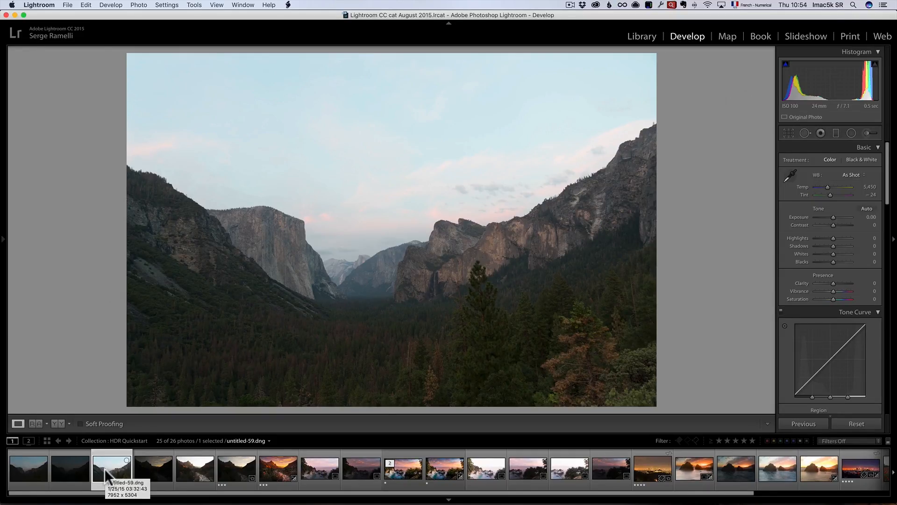
- Select the bracketed exposures together for merging
{"action": "left_click", "coordinate": [28, 467]}
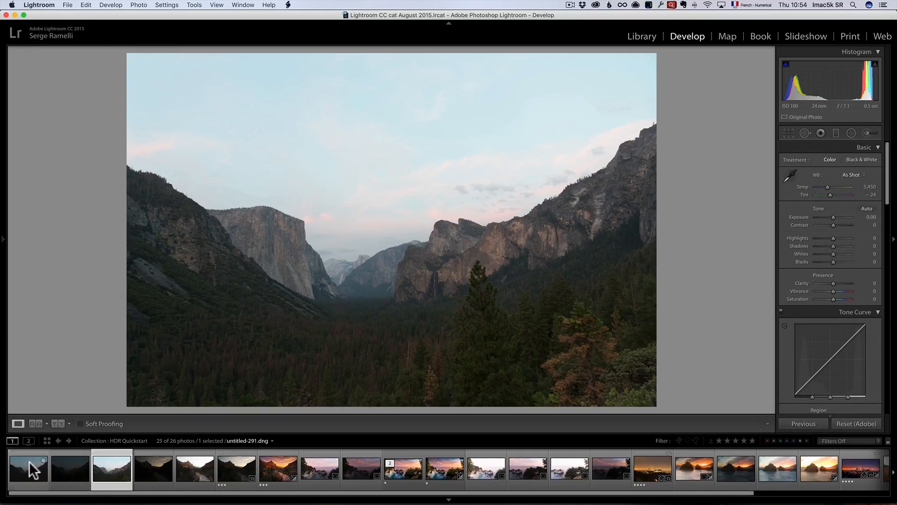
- Export the three brackets to Aurora HDR 2017 as original images and create the HDR
{"action": "right_click", "coordinate": [28, 469]}
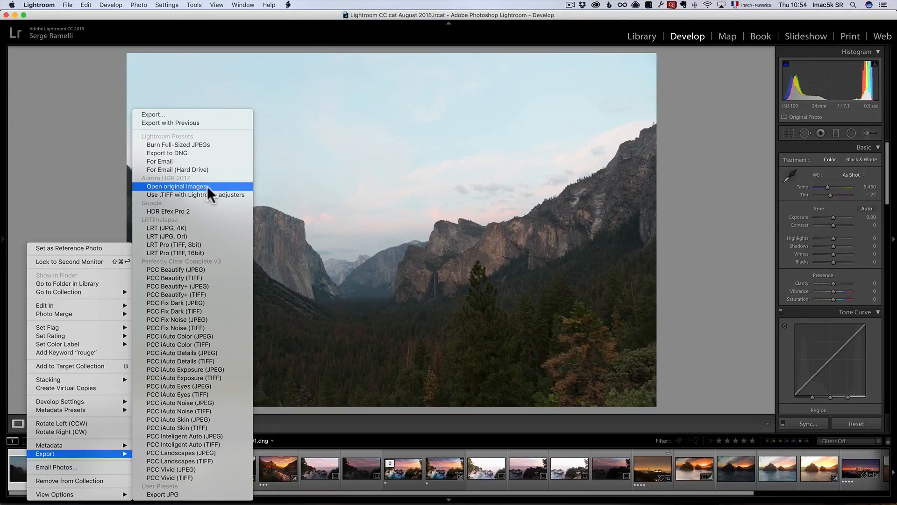
{"action": "left_click", "coordinate": [178, 186]}
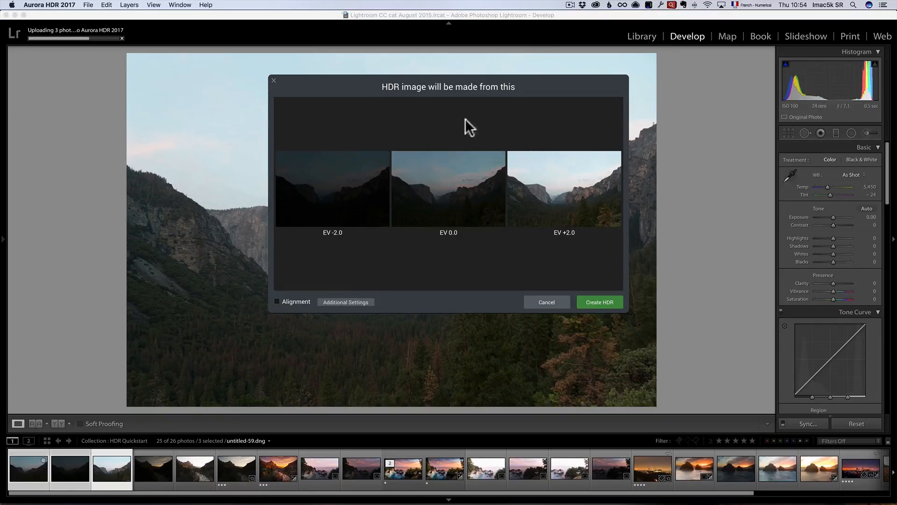
{"action": "left_click", "coordinate": [276, 302]}
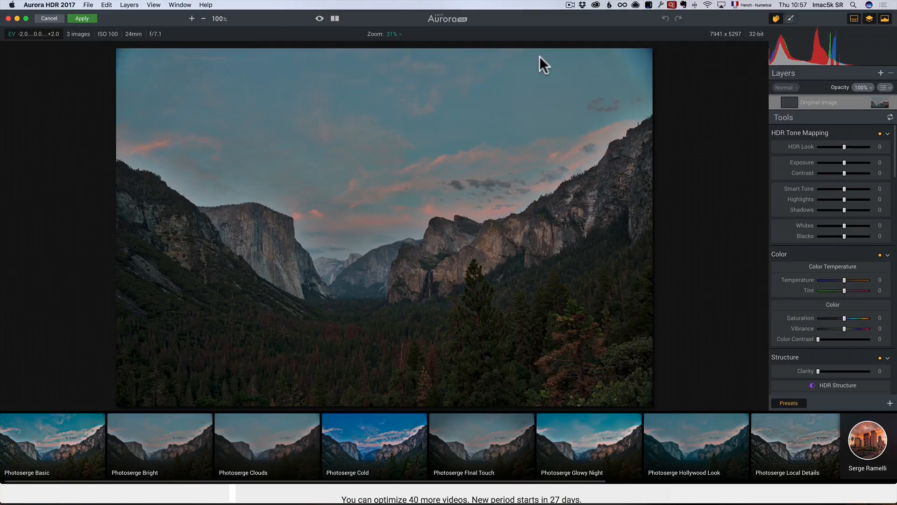
{"action": "mouse_move", "coordinate": [443, 194]}
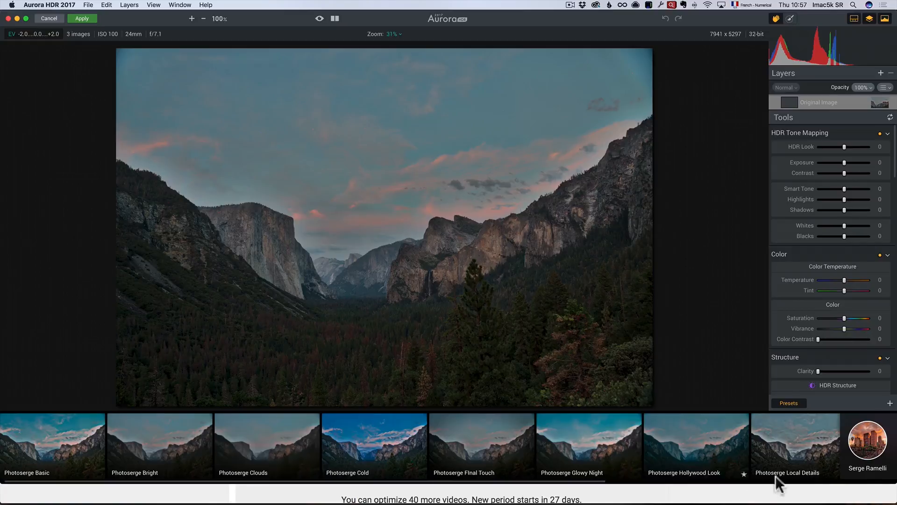
- Apply the Photoserge Sunset Look preset and raise Shadows to about +46
{"action": "left_click", "coordinate": [788, 402]}
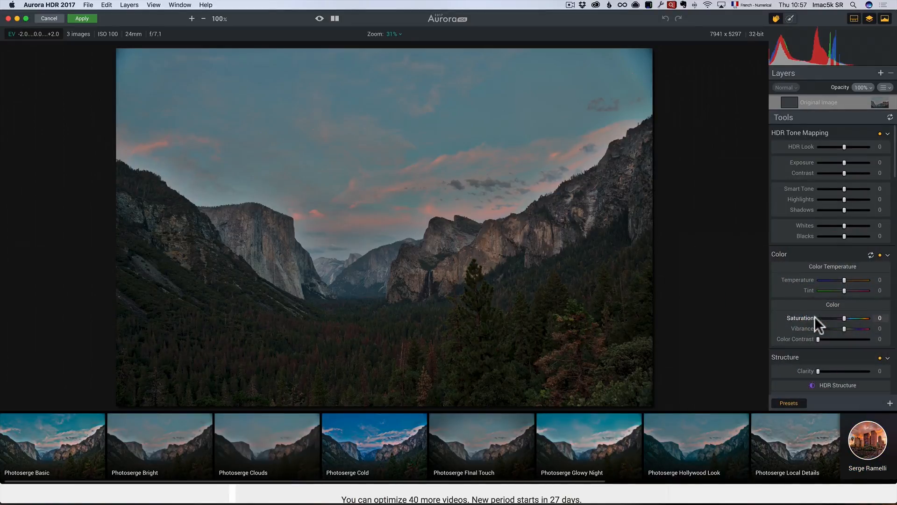
{"action": "mouse_move", "coordinate": [411, 211]}
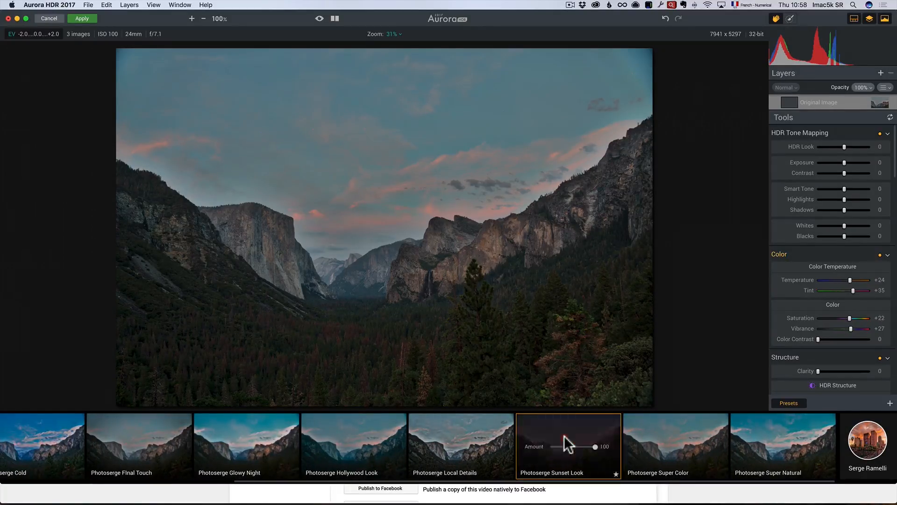
{"action": "left_click", "coordinate": [568, 440]}
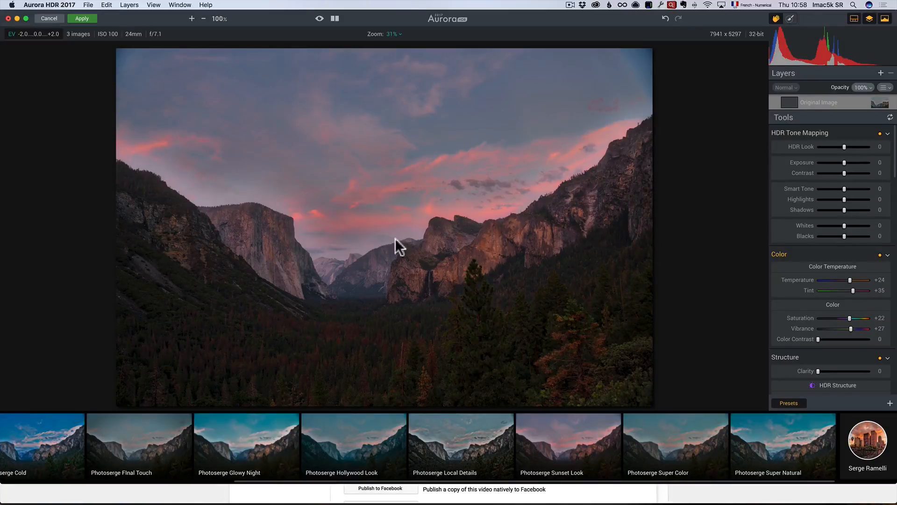
{"action": "left_click_drag", "start_coordinate": [835, 209], "coordinate": [854, 208]}
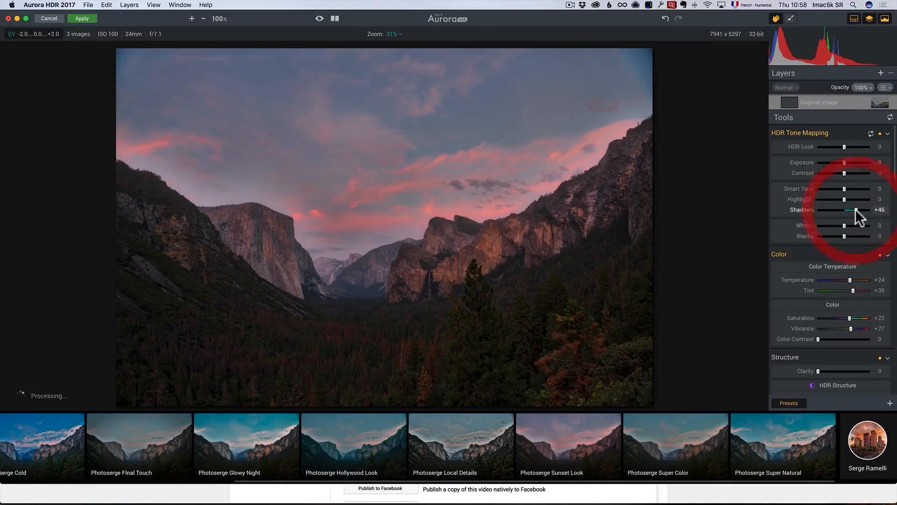
{"action": "left_click_drag", "start_coordinate": [854, 209], "coordinate": [855, 210]}
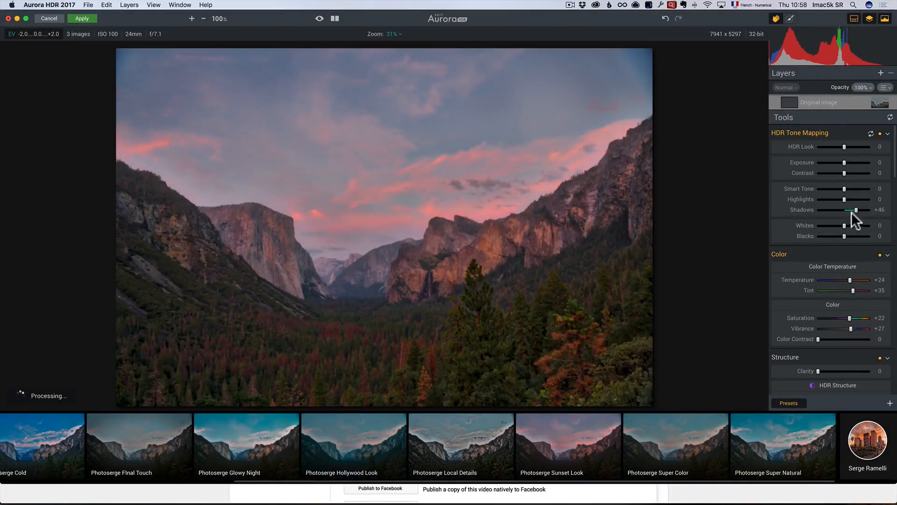
{"action": "left_click_drag", "start_coordinate": [856, 209], "coordinate": [850, 209]}
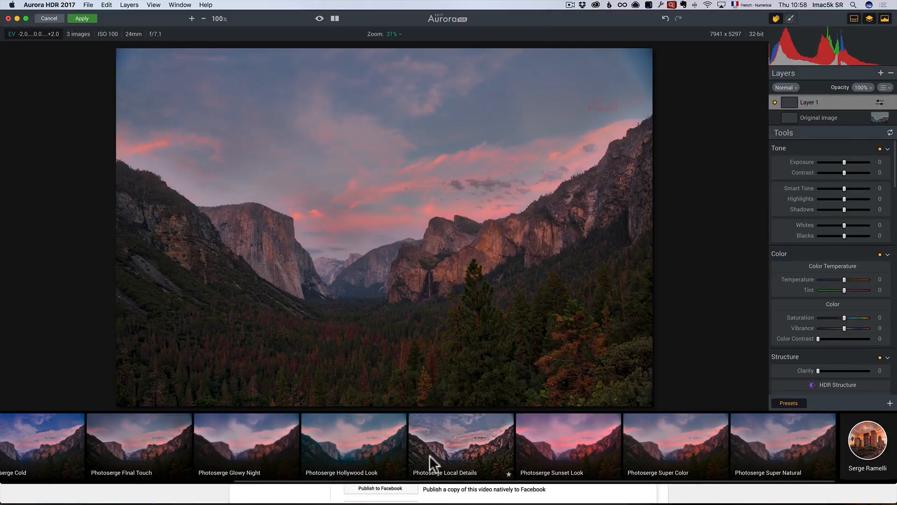
- Apply Photoserge Local Details to the layer and brush its mask over the forest and left cliff
{"action": "left_click", "coordinate": [460, 445]}
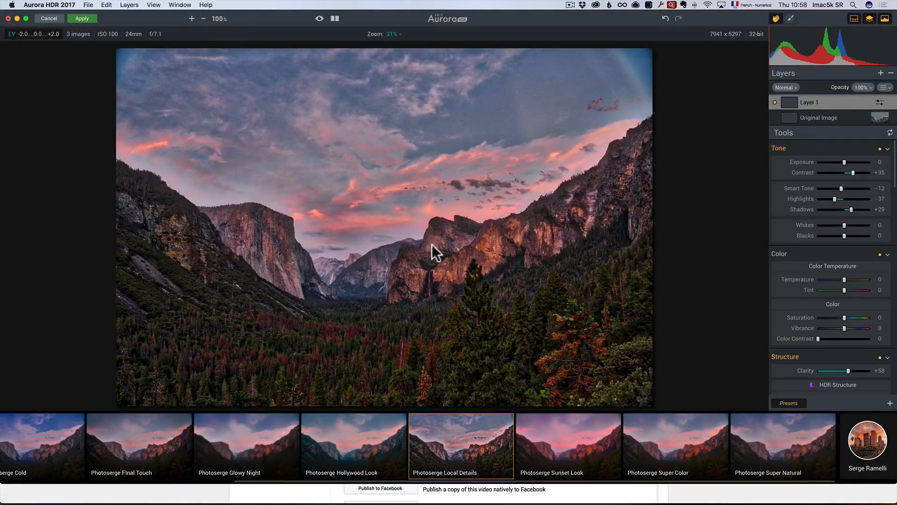
{"action": "left_click", "coordinate": [790, 19]}
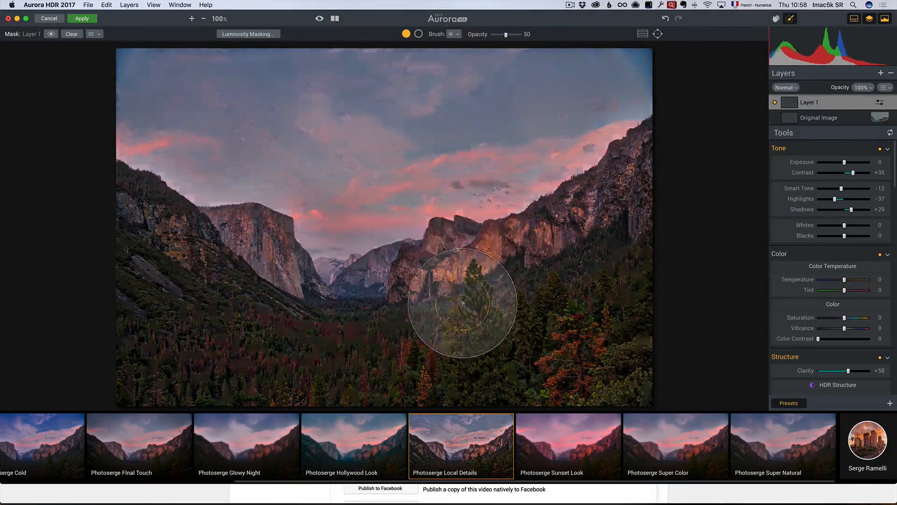
{"action": "left_click_drag", "start_coordinate": [461, 302], "coordinate": [250, 277]}
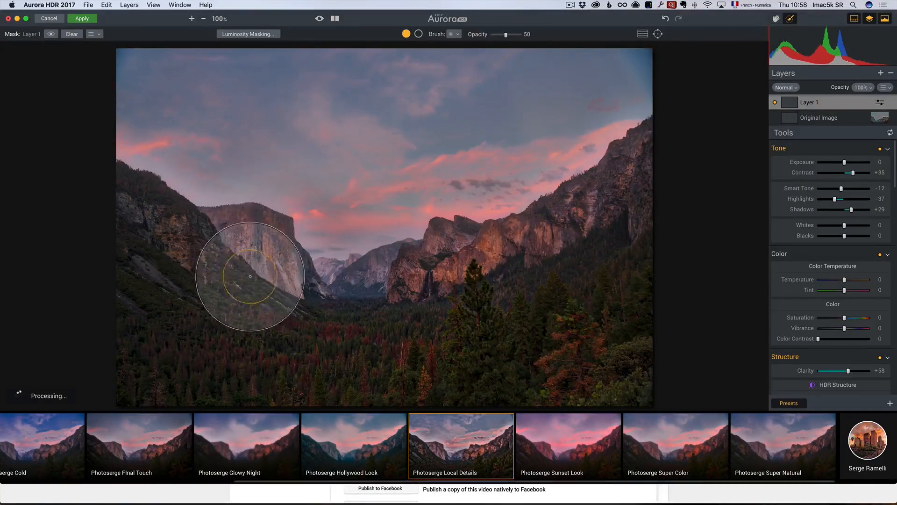
{"action": "left_click_drag", "start_coordinate": [250, 276], "coordinate": [461, 302]}
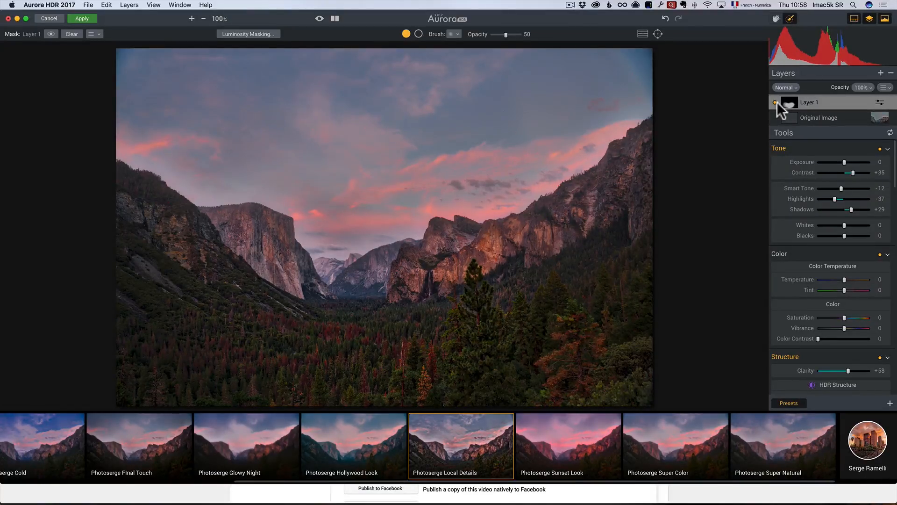
{"action": "left_click", "coordinate": [774, 103]}
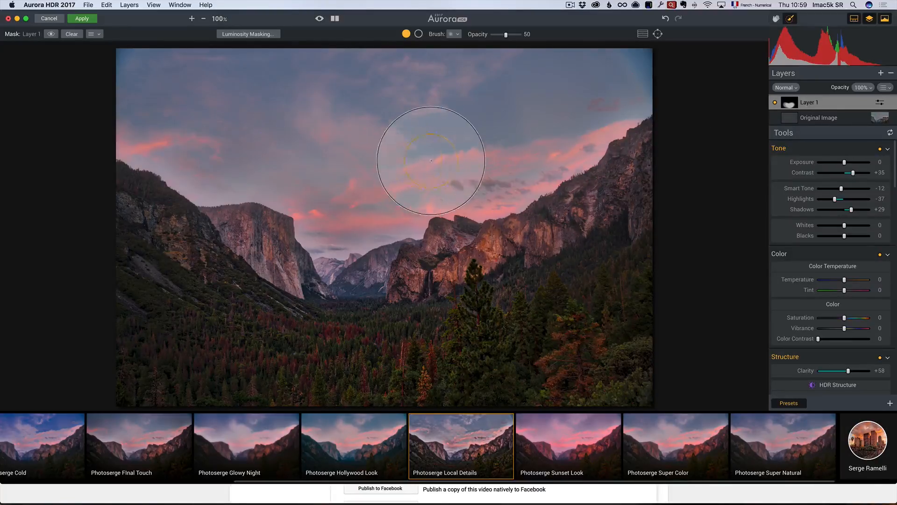
- Add an adjustment layer with the Photoserge Clouds look painted onto the right cliff face
{"action": "left_click", "coordinate": [881, 73]}
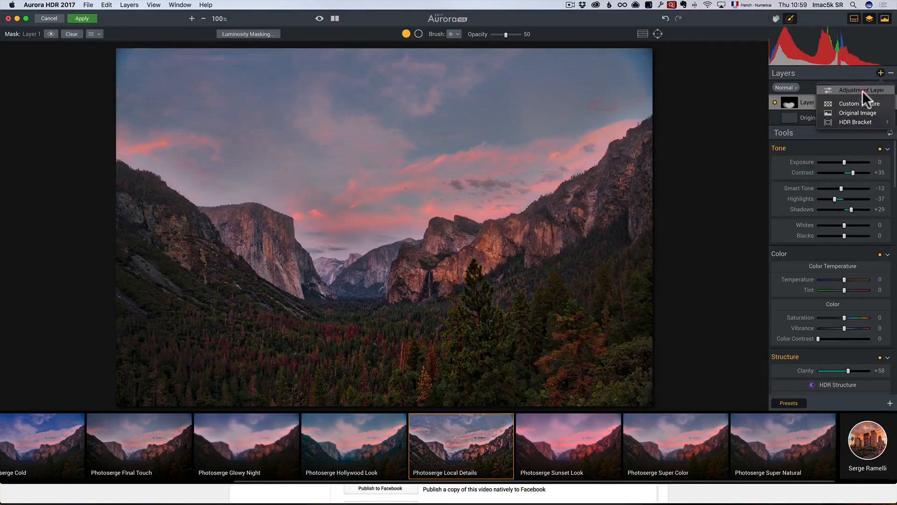
{"action": "left_click", "coordinate": [859, 90]}
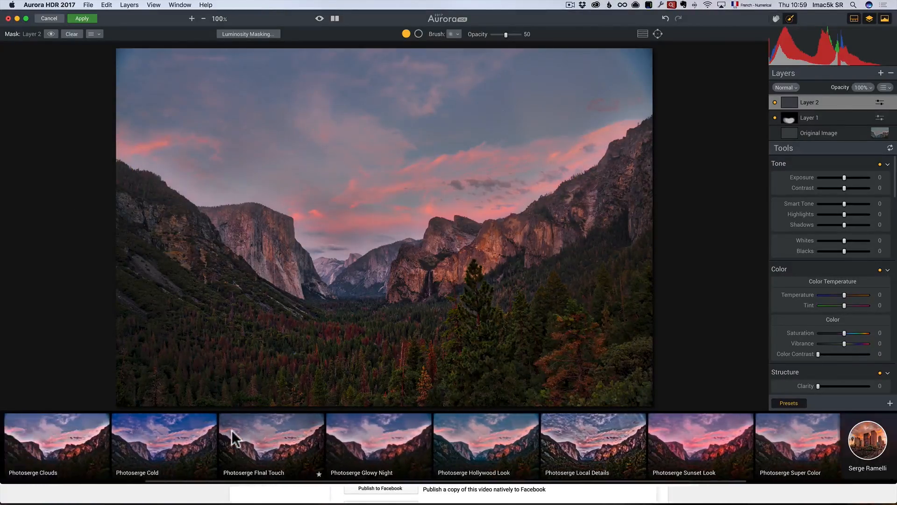
{"action": "left_click", "coordinate": [56, 446]}
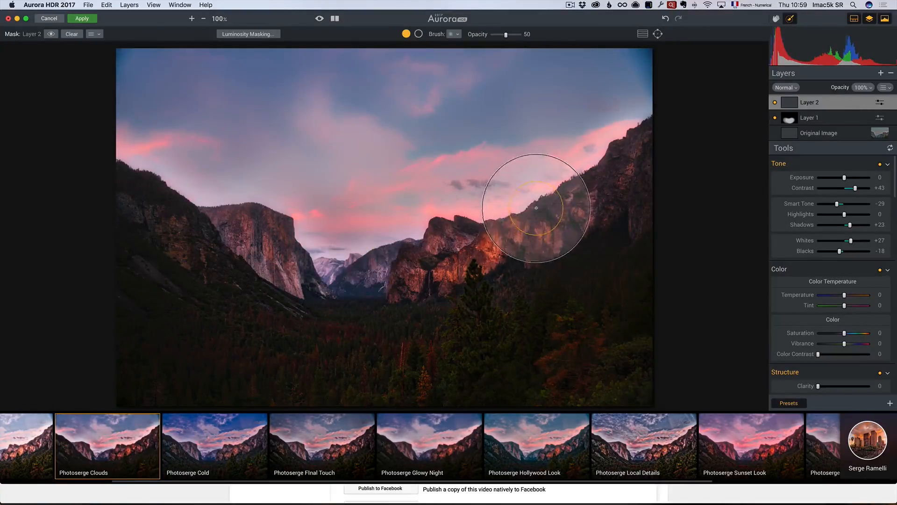
{"action": "left_click_drag", "start_coordinate": [536, 207], "coordinate": [479, 184]}
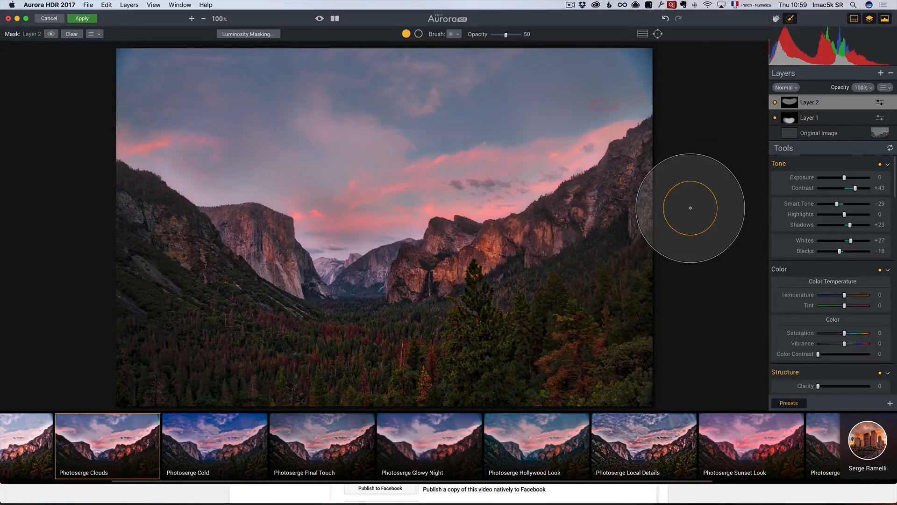
- Toggle the before/after view to compare the edit against the original
{"action": "left_click", "coordinate": [321, 18]}
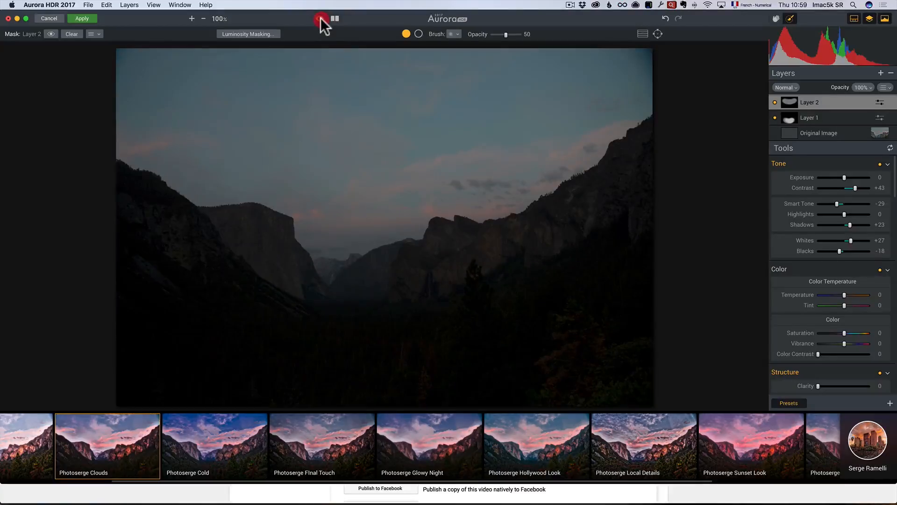
{"action": "left_click", "coordinate": [319, 18]}
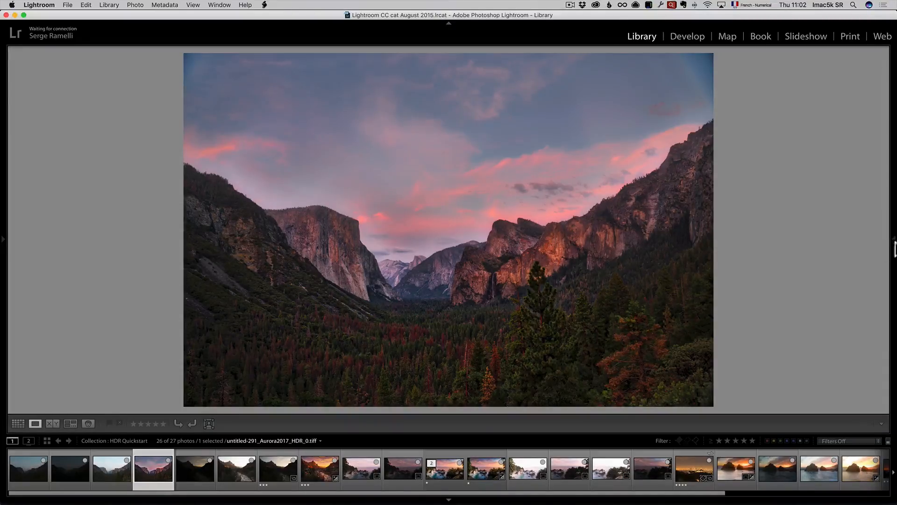
- Flip between the dark original DNG and the Aurora TIFF, then take the TIFF into Develop
{"action": "left_click", "coordinate": [27, 468]}
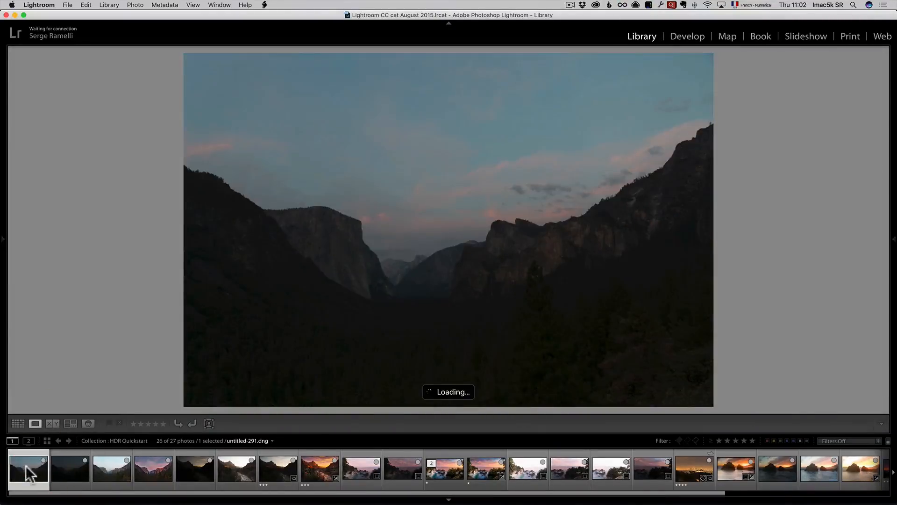
{"action": "left_click", "coordinate": [153, 469]}
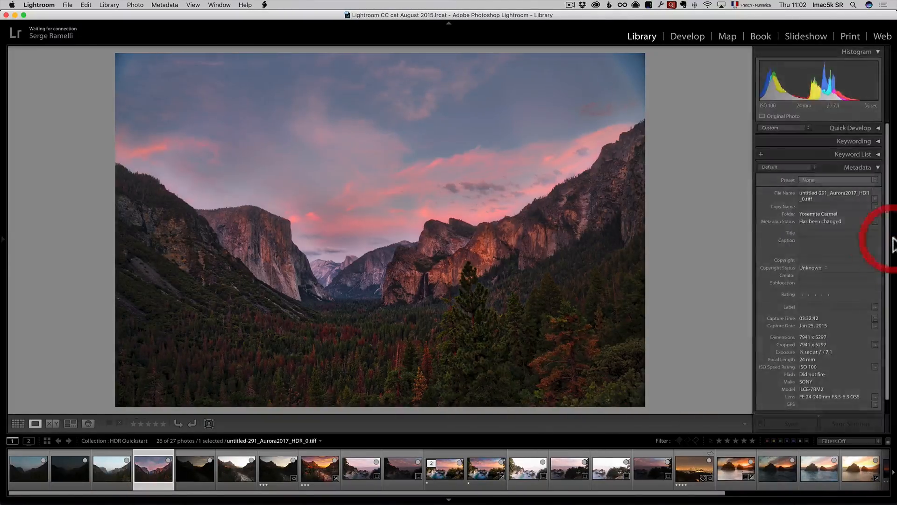
{"action": "left_click", "coordinate": [687, 36]}
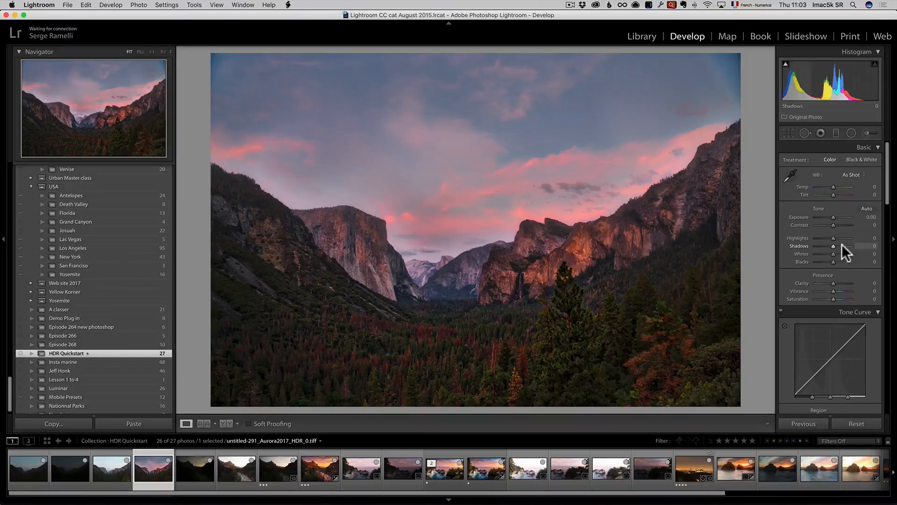
- Lift the shadows, deepen the blacks and pull down the highlights in the Basic panel
{"action": "left_click_drag", "start_coordinate": [833, 254], "coordinate": [842, 254]}
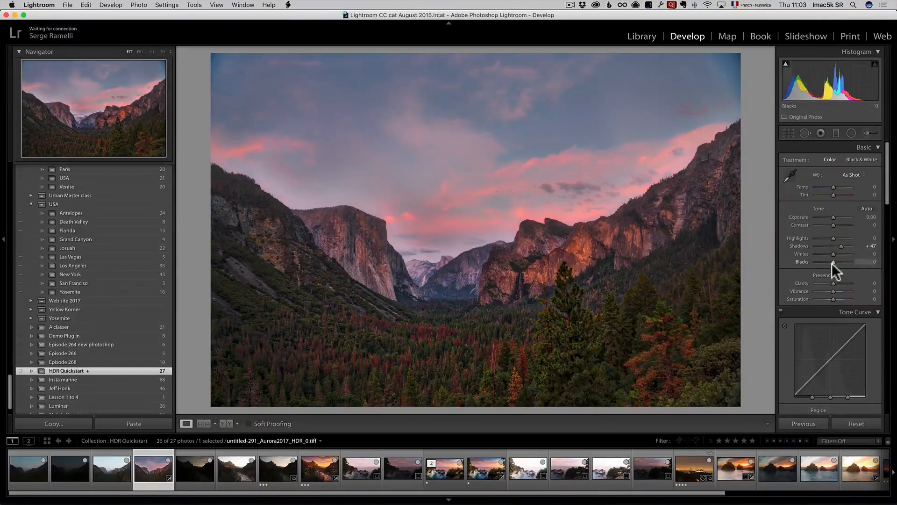
{"action": "left_click_drag", "start_coordinate": [833, 261], "coordinate": [823, 262]}
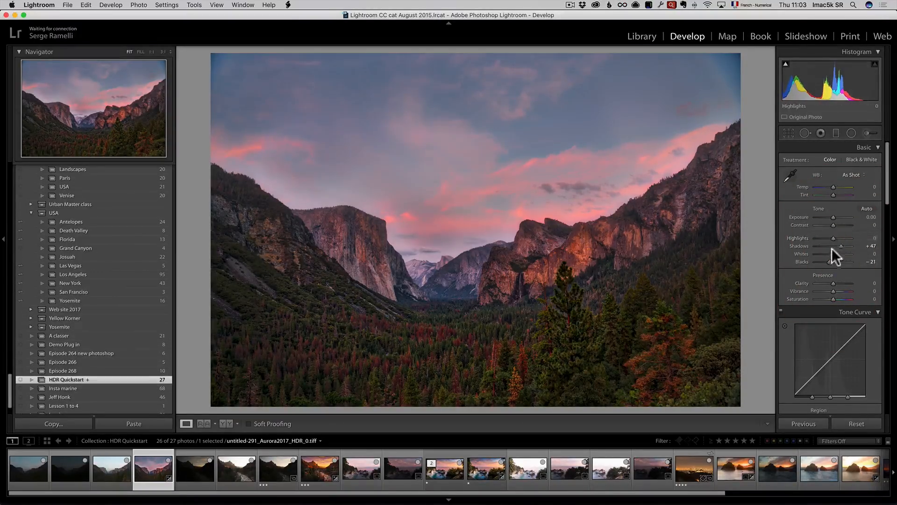
{"action": "left_click_drag", "start_coordinate": [834, 237], "coordinate": [825, 238]}
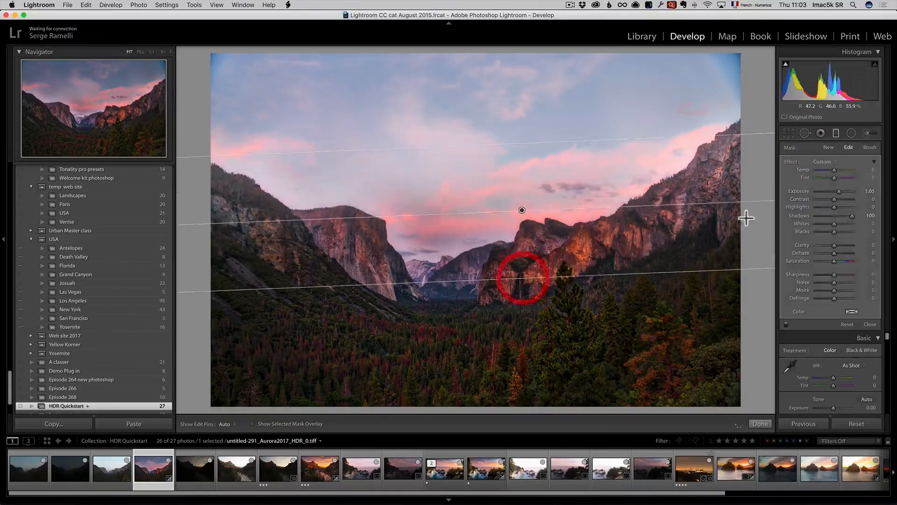
- Give the graduated filter the Exposure effect preset and nudge overall Exposure to about +0.30
{"action": "left_click", "coordinate": [824, 161]}
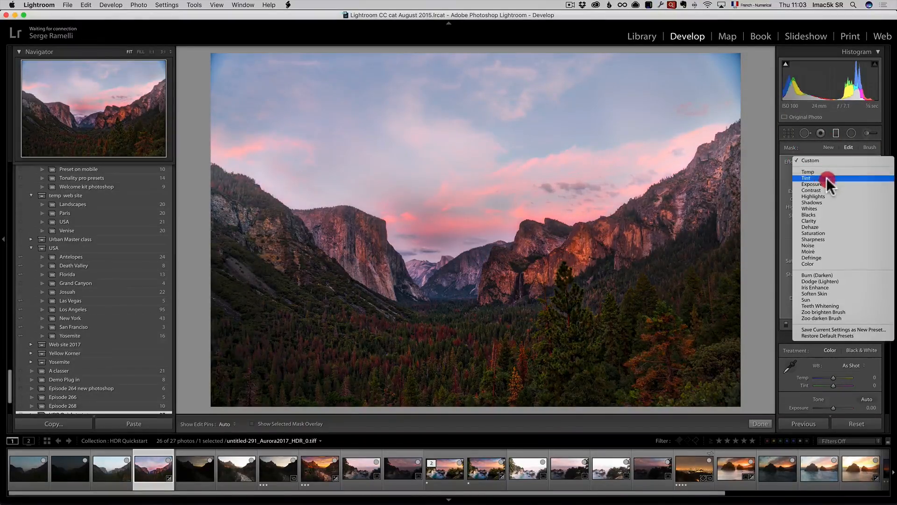
{"action": "left_click", "coordinate": [812, 184]}
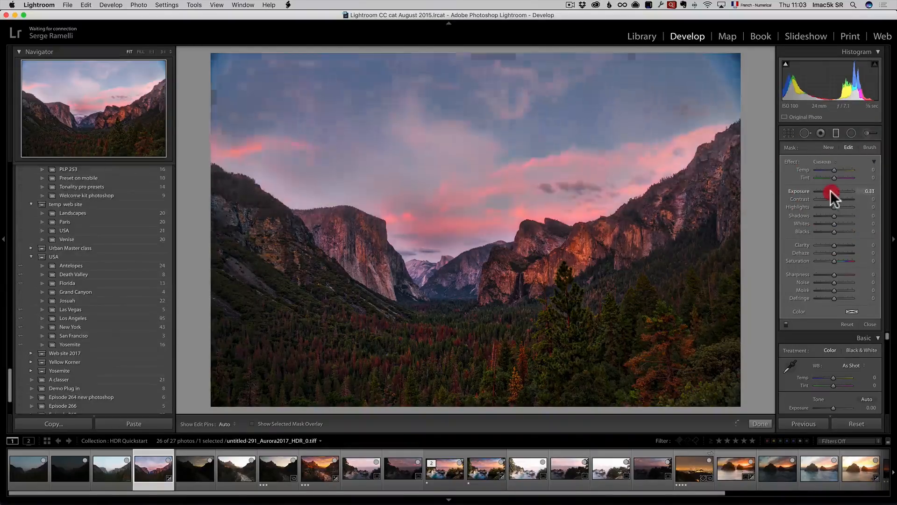
{"action": "left_click_drag", "start_coordinate": [833, 191], "coordinate": [846, 190]}
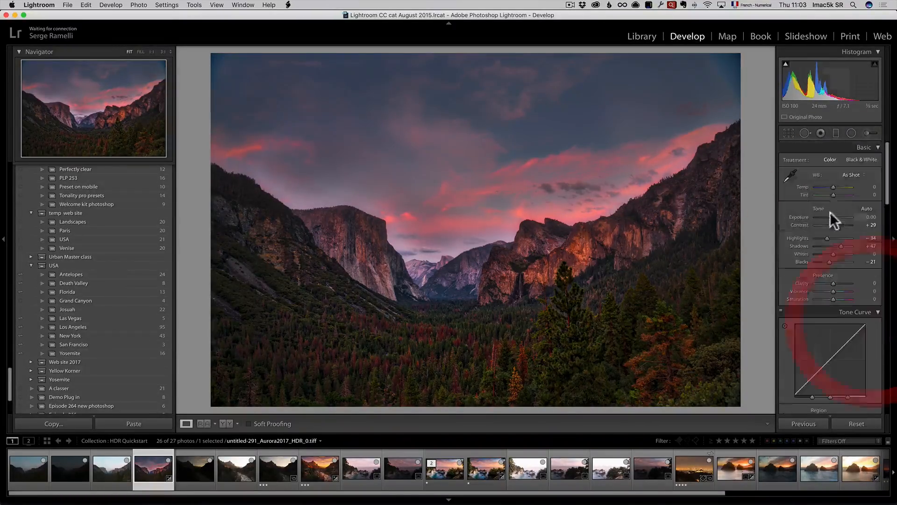
{"action": "left_click_drag", "start_coordinate": [833, 216], "coordinate": [838, 217]}
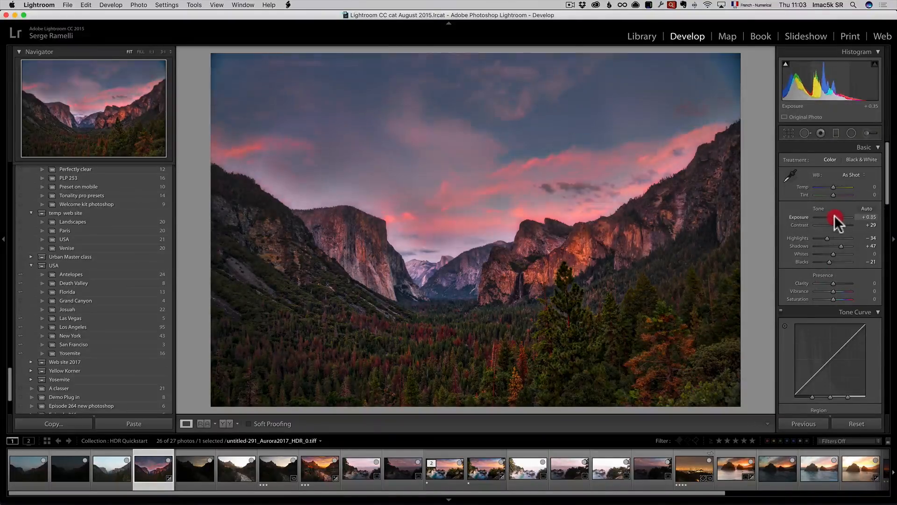
{"action": "left_click_drag", "start_coordinate": [836, 216], "coordinate": [830, 216]}
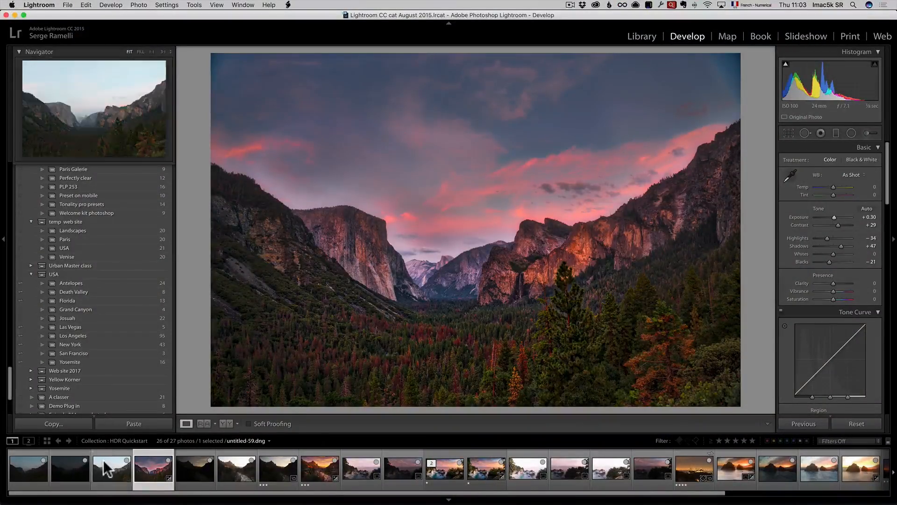
- Select the first bracket and Shift-add the other two in the filmstrip
{"action": "left_click", "coordinate": [28, 468]}
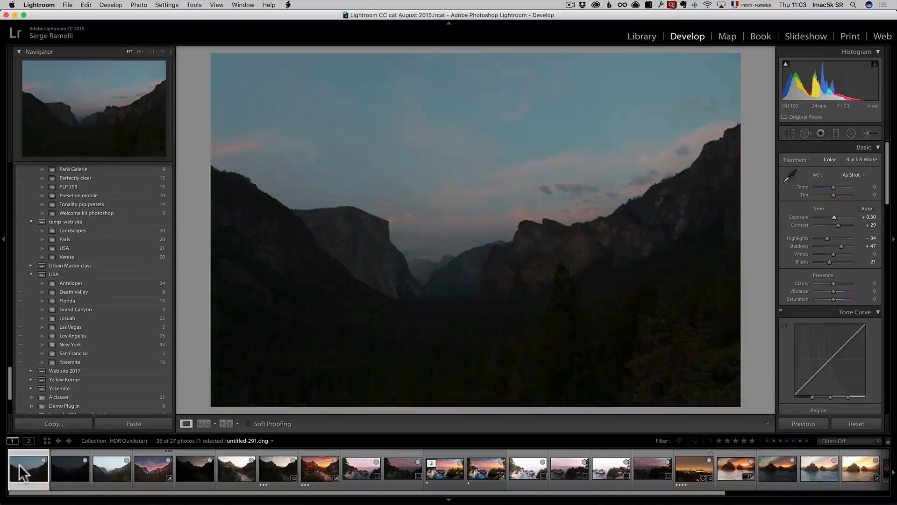
{"action": "left_click", "coordinate": [70, 469]}
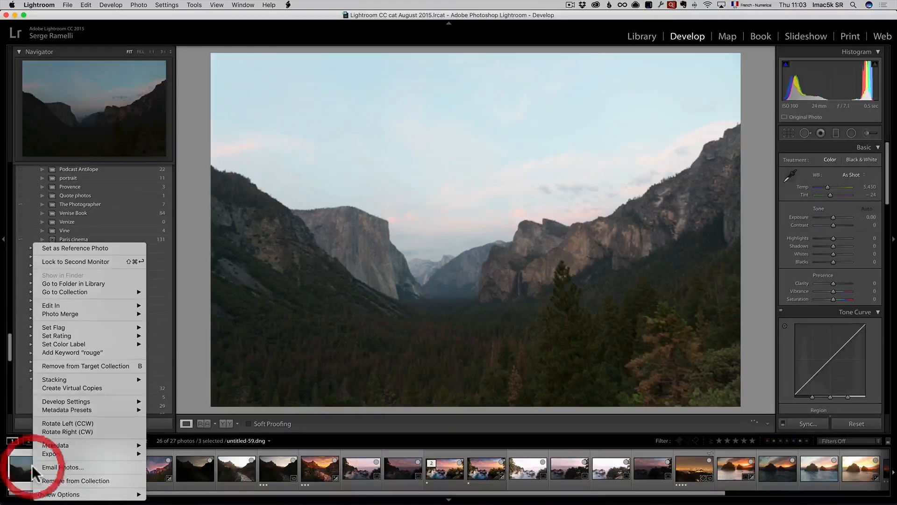
{"action": "mouse_move", "coordinate": [60, 314]}
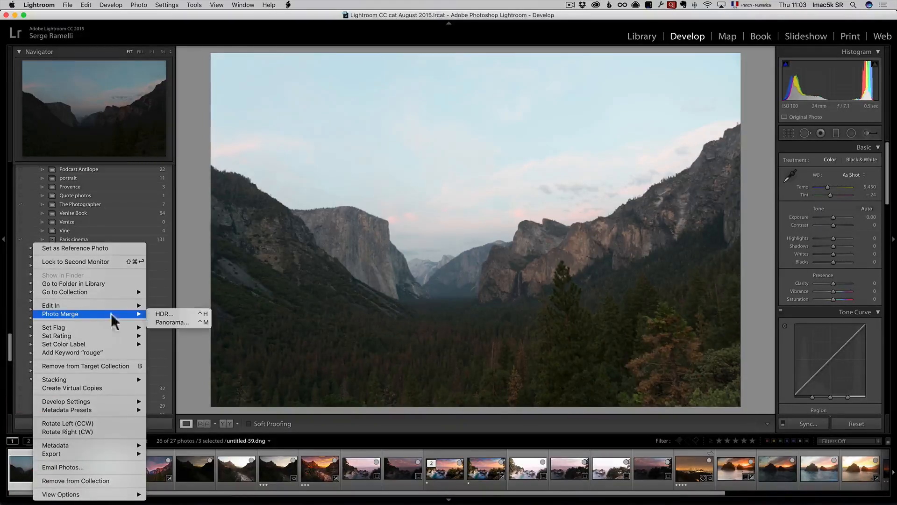
- Start Photo Merge > HDR and set Deghost Amount to None with auto align on
{"action": "left_click", "coordinate": [164, 313]}
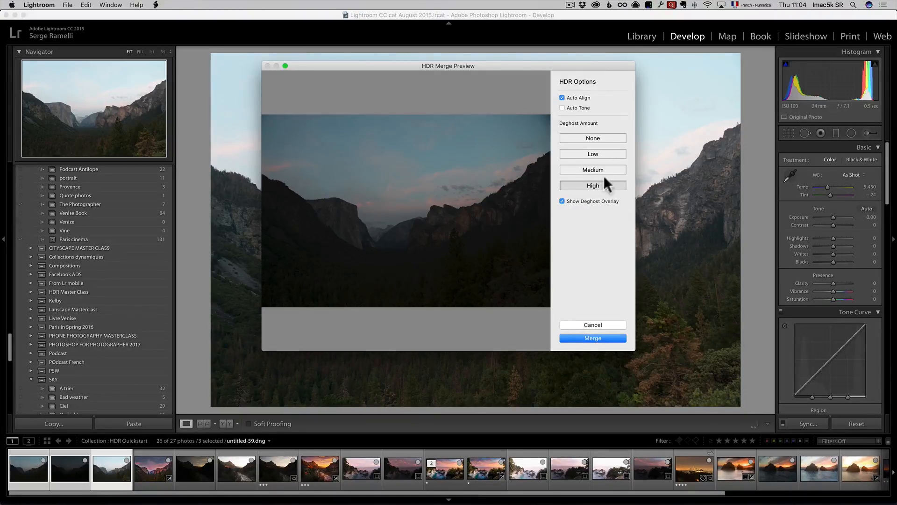
{"action": "left_click", "coordinate": [592, 137]}
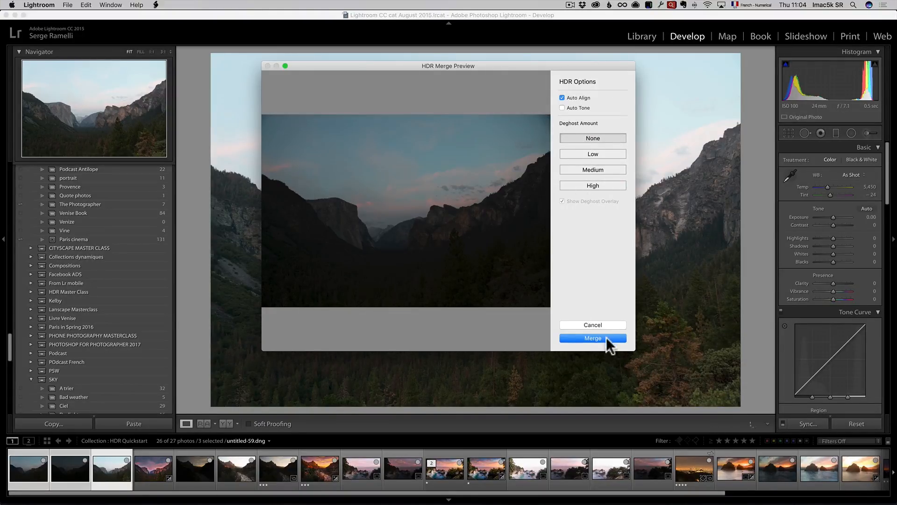
- Merge the brackets into a new HDR DNG and open it from the filmstrip
{"action": "left_click", "coordinate": [592, 337]}
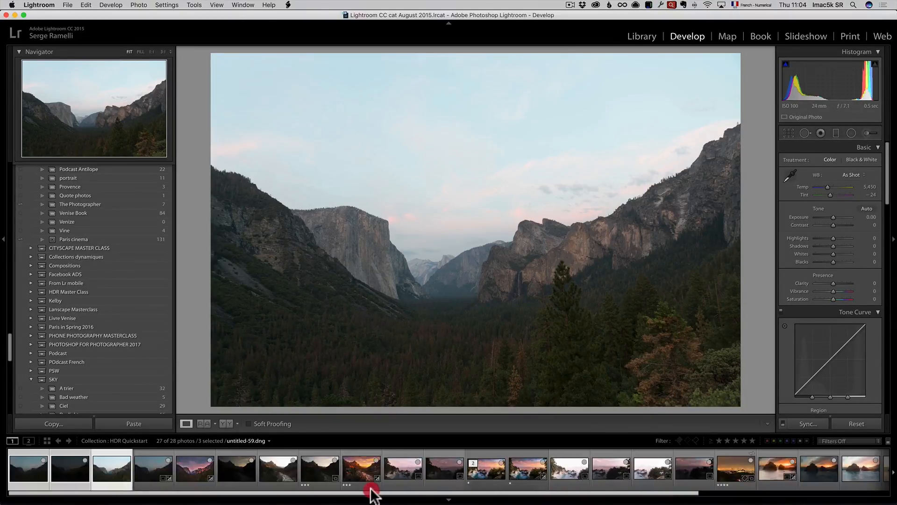
{"action": "left_click", "coordinate": [153, 468]}
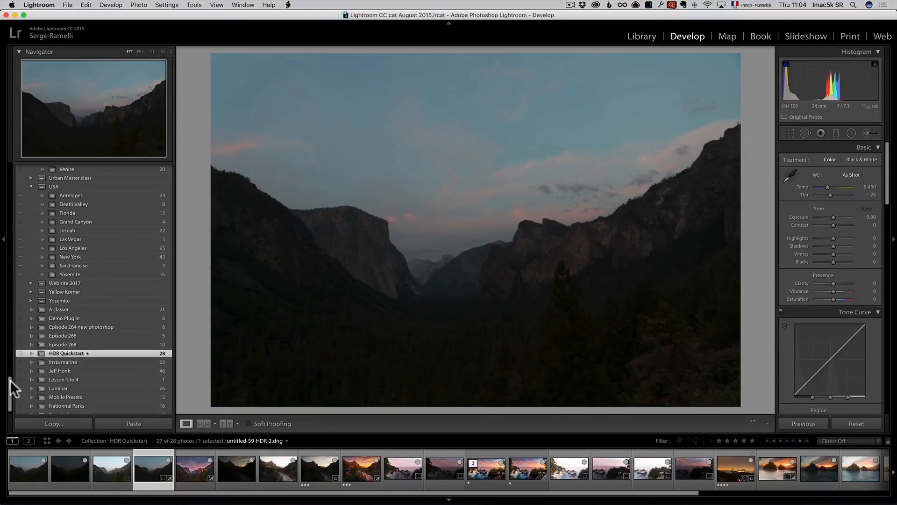
- Scroll the left panel down to the Presets panel and reach the SUNSET presets
{"action": "left_click", "coordinate": [35, 168]}
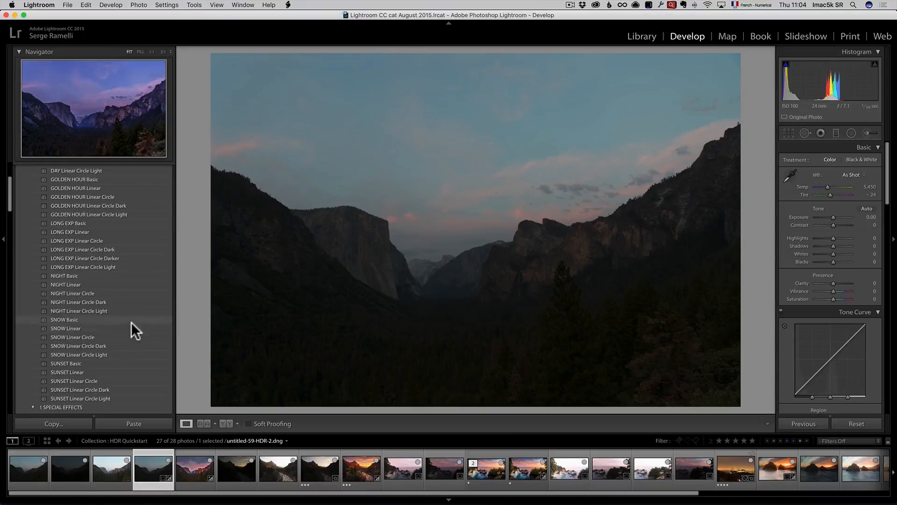
{"action": "scroll", "scroll_direction": "down", "scroll_amount": 3}
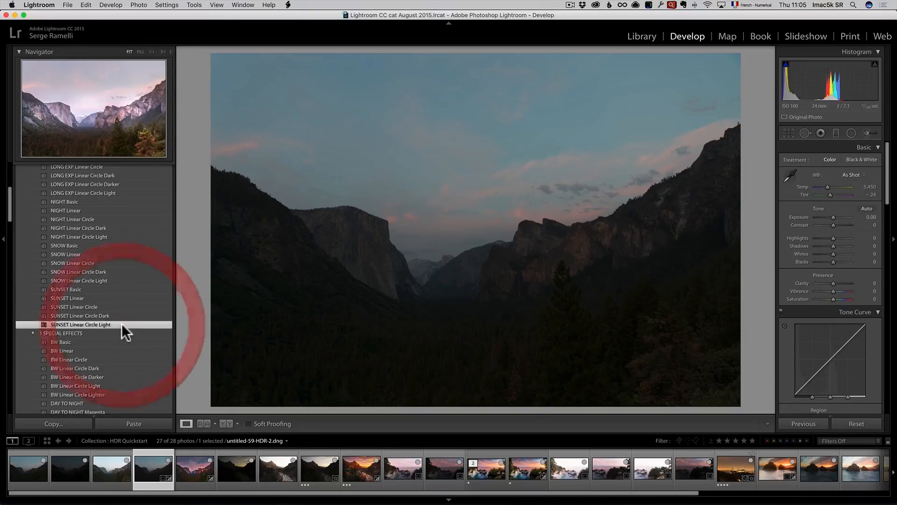
- Apply the SUNSET Linear Circle Light preset and review its Radial Filter adjustment
{"action": "left_click", "coordinate": [80, 325]}
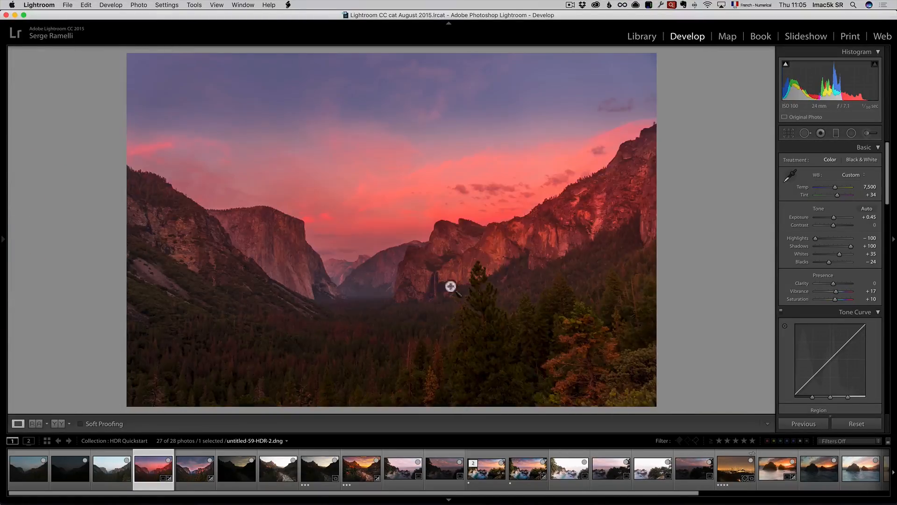
{"action": "mouse_move", "coordinate": [726, 206]}
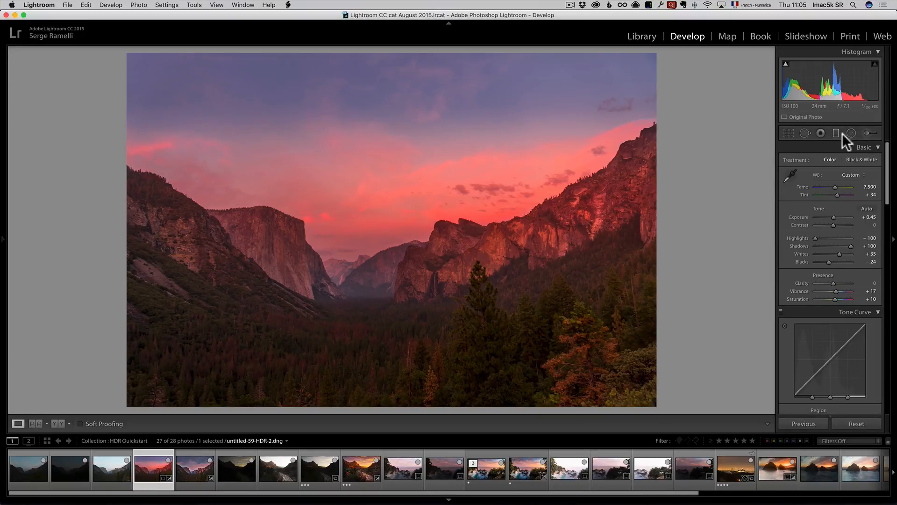
{"action": "left_click", "coordinate": [866, 133]}
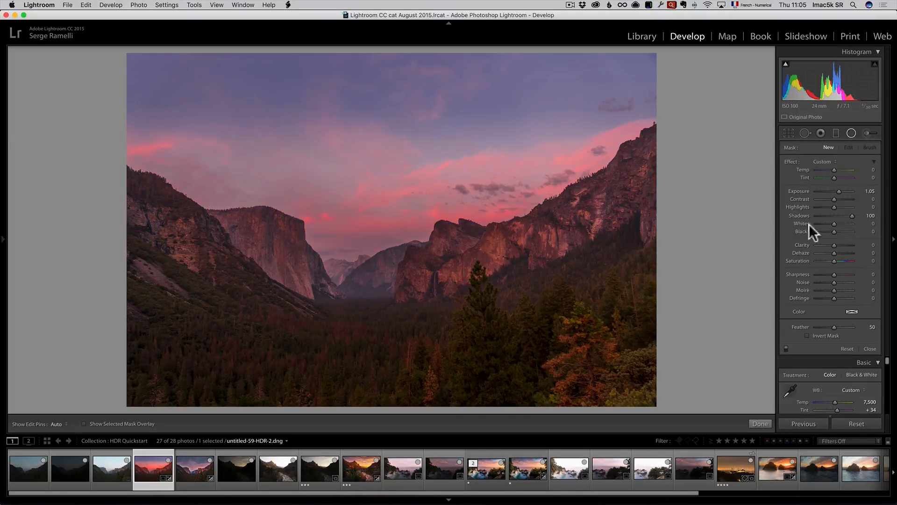
{"action": "left_click", "coordinate": [869, 349]}
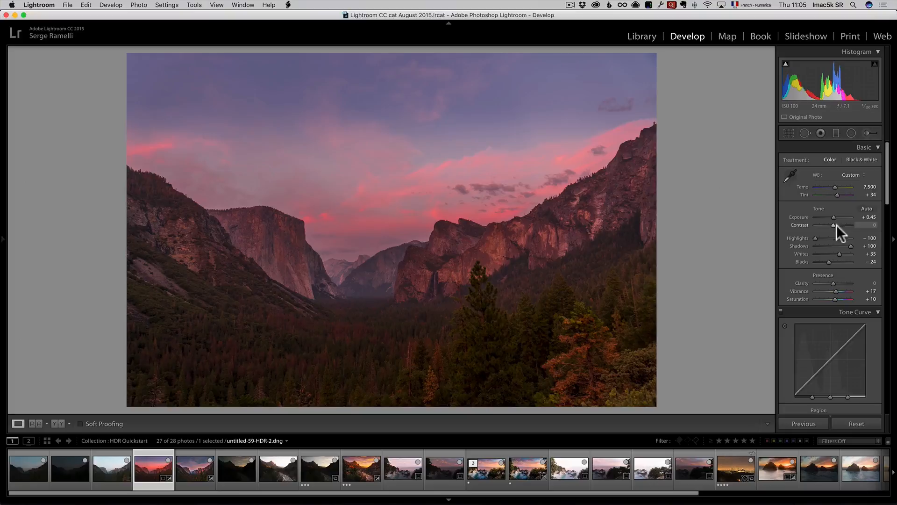
- Raise Contrast to +38 and Exposure to +0.95 on the merged HDR
{"action": "left_click_drag", "start_coordinate": [833, 225], "coordinate": [846, 224]}
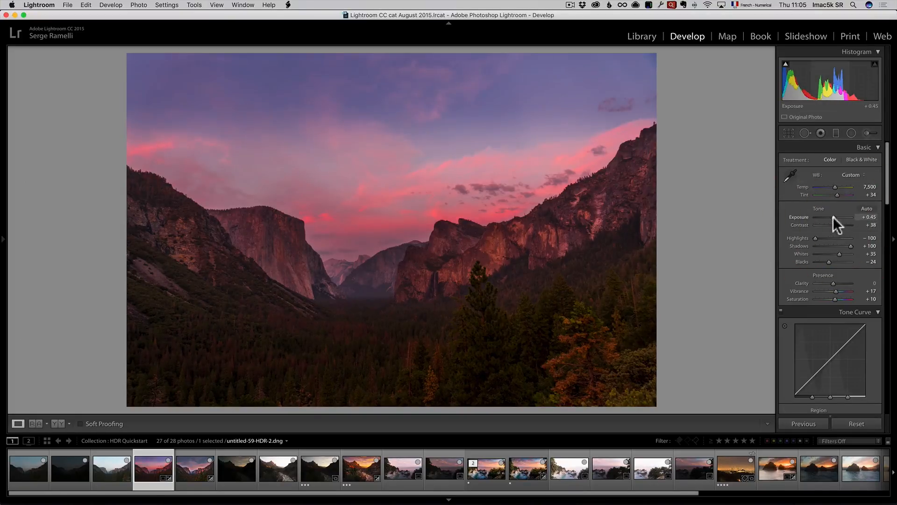
{"action": "left_click_drag", "start_coordinate": [833, 217], "coordinate": [840, 217]}
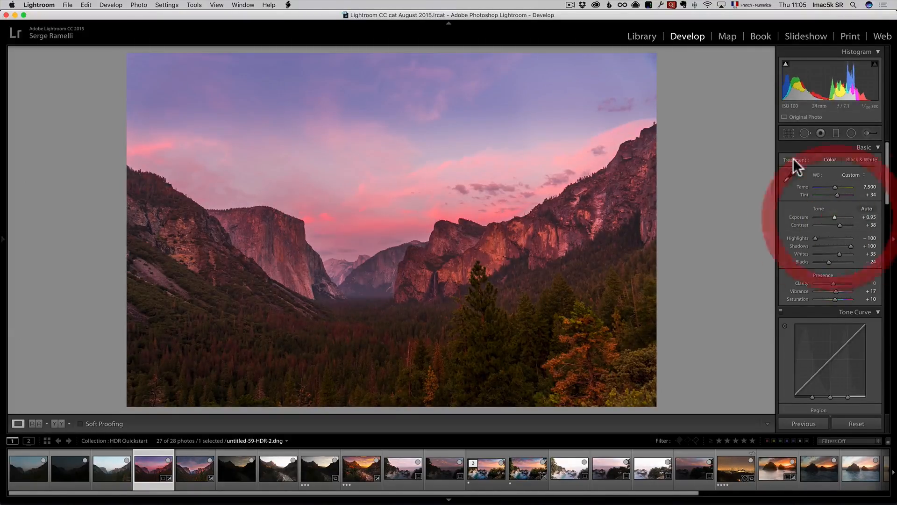
{"action": "left_click", "coordinate": [194, 468]}
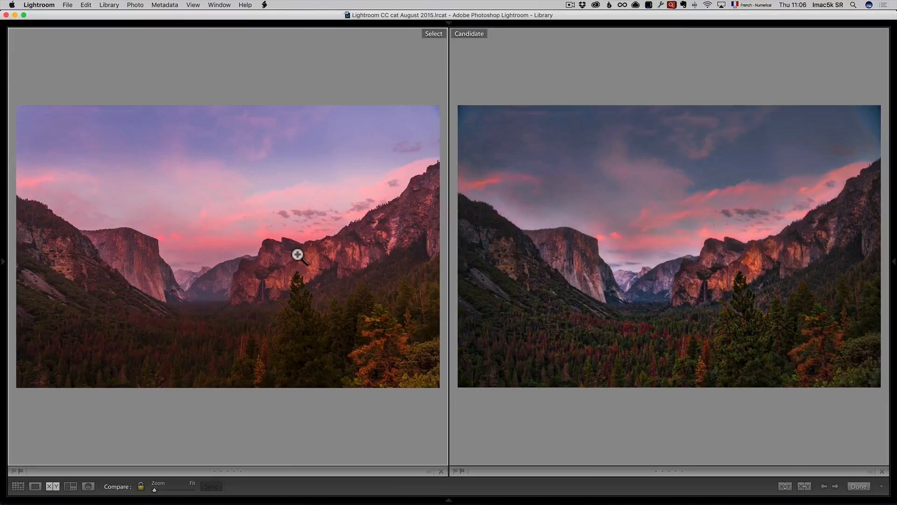
{"action": "mouse_move", "coordinate": [287, 256]}
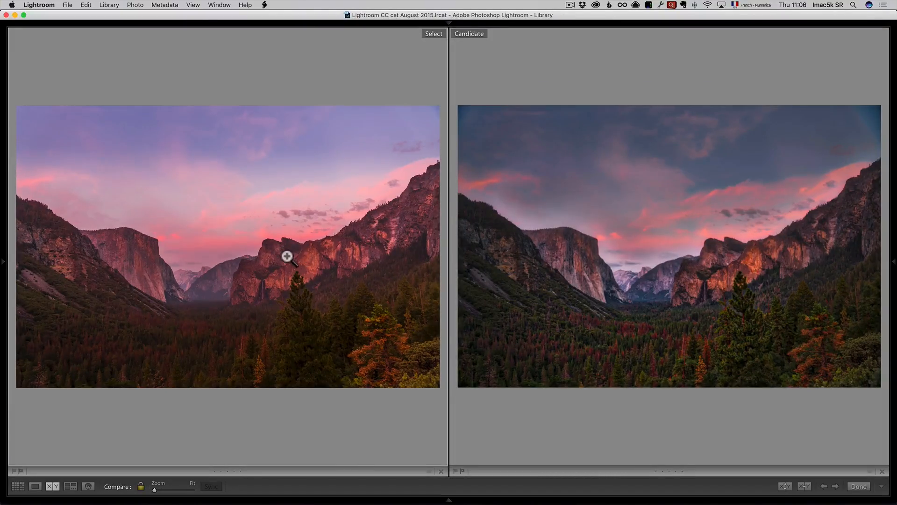
{"action": "mouse_move", "coordinate": [307, 265]}
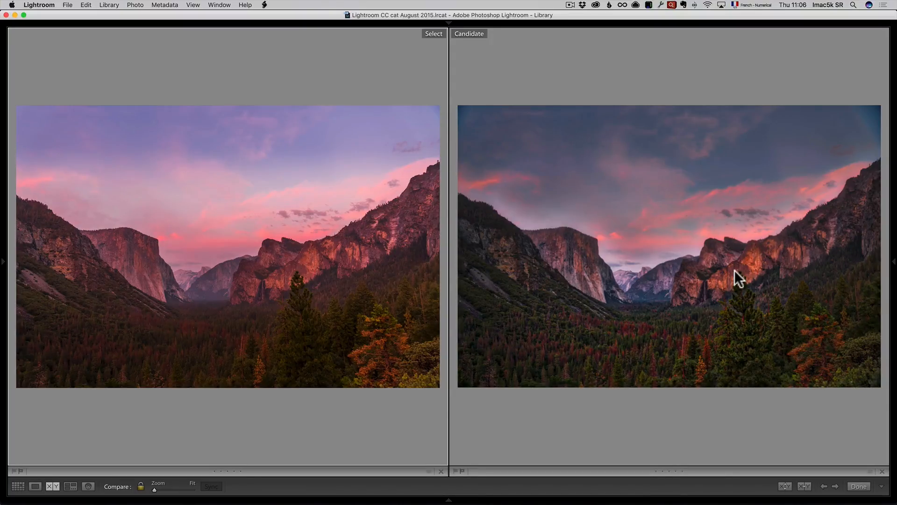
{"action": "mouse_move", "coordinate": [318, 269]}
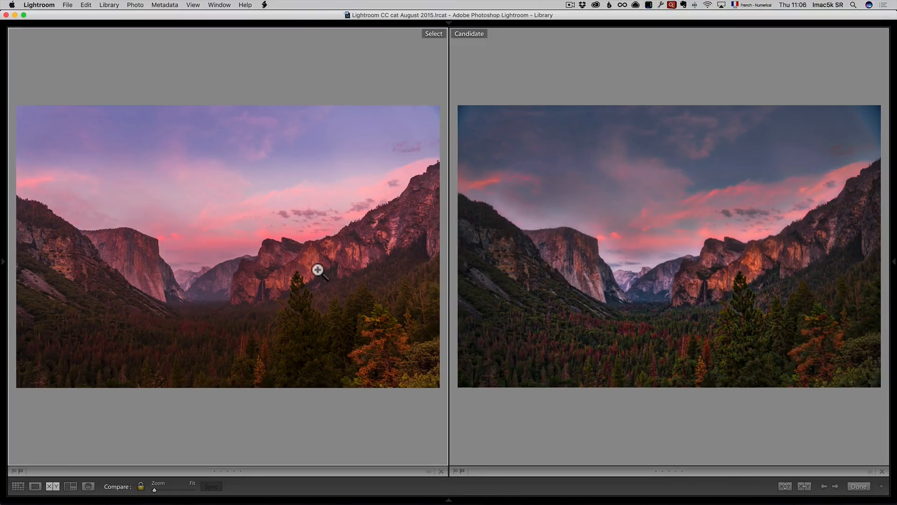
{"action": "left_click", "coordinate": [318, 271]}
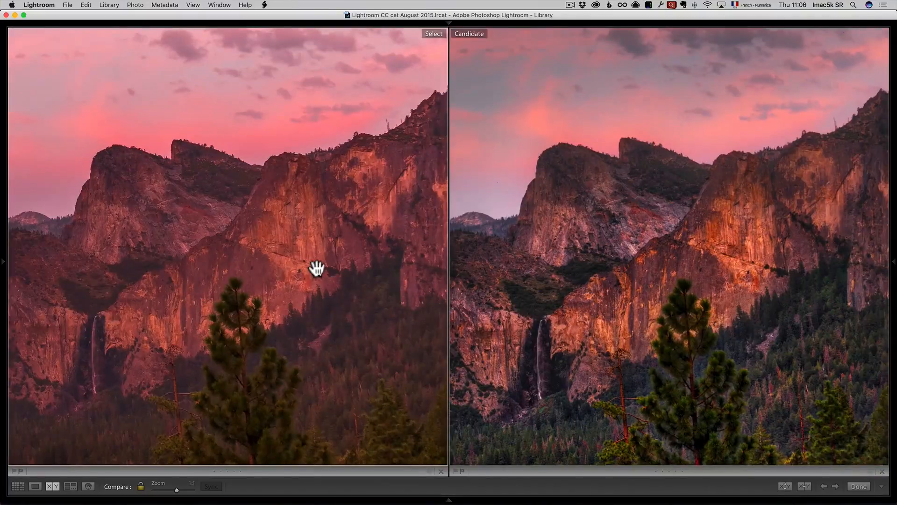
{"action": "left_click_drag", "start_coordinate": [316, 268], "coordinate": [229, 233]}
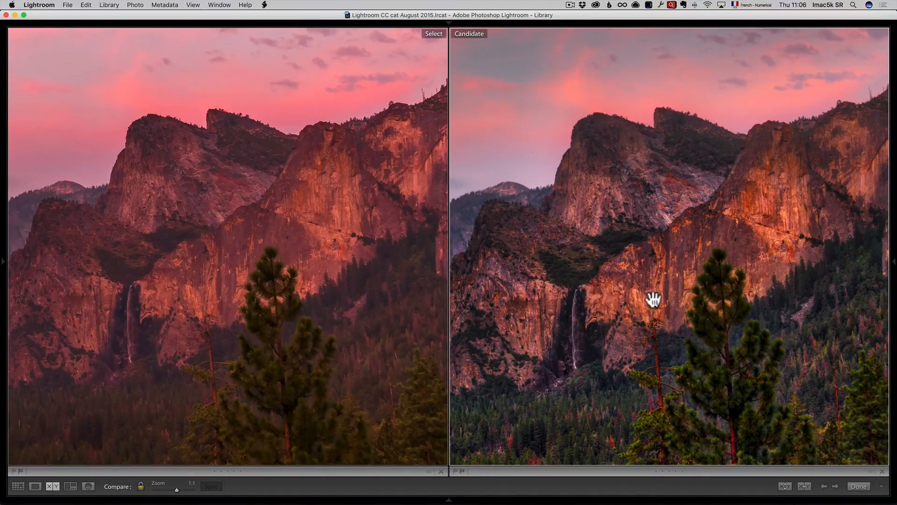
{"action": "left_click_drag", "start_coordinate": [654, 298], "coordinate": [618, 235]}
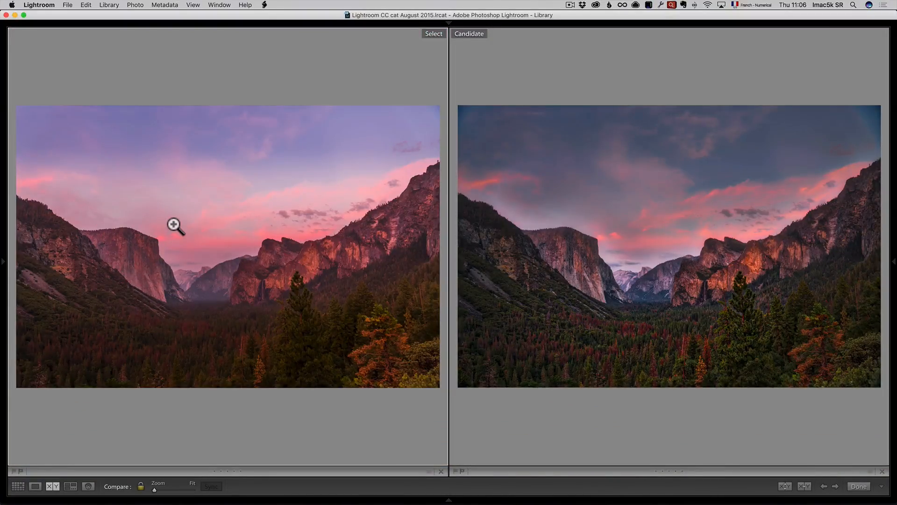
{"action": "mouse_move", "coordinate": [314, 260]}
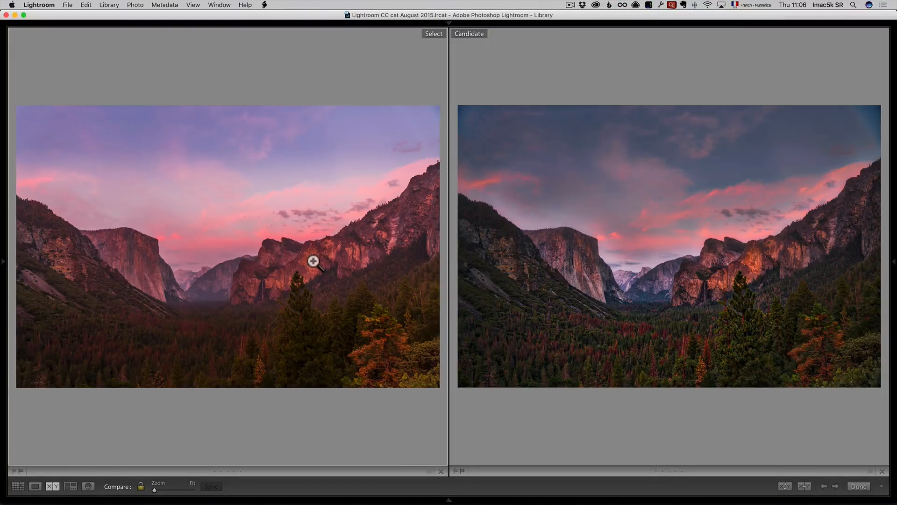
{"action": "mouse_move", "coordinate": [445, 254]}
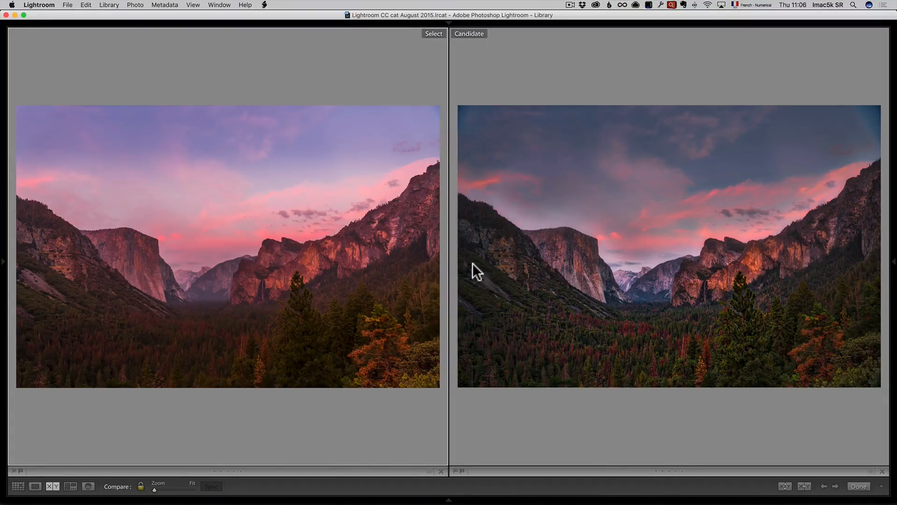
{"action": "mouse_move", "coordinate": [275, 314]}
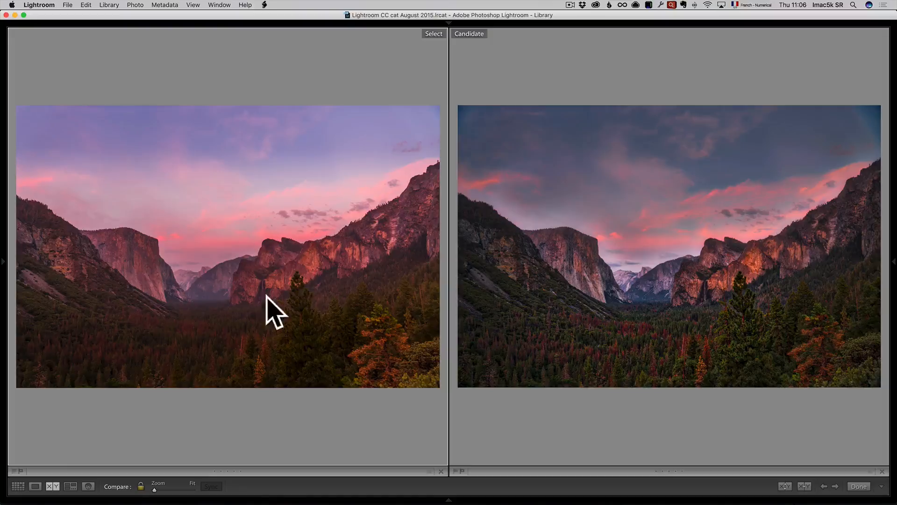
{"action": "mouse_move", "coordinate": [749, 318]}
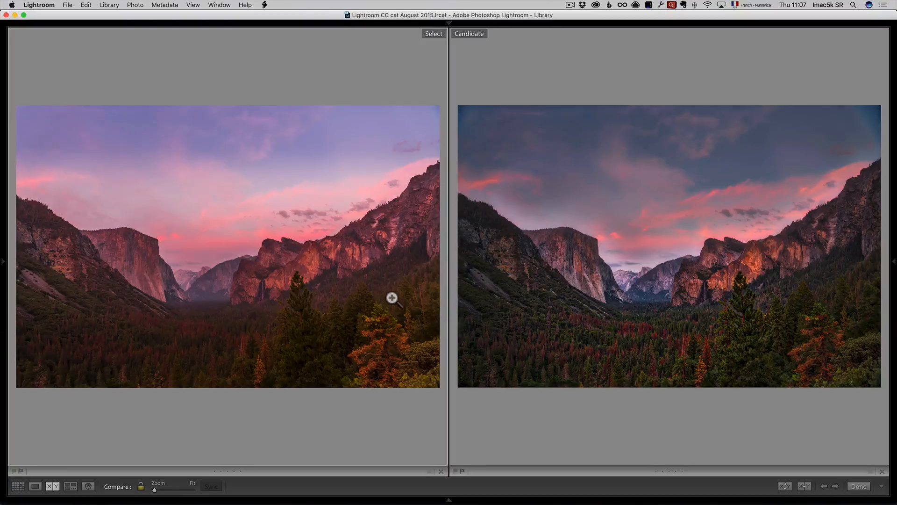
{"action": "mouse_move", "coordinate": [612, 314]}
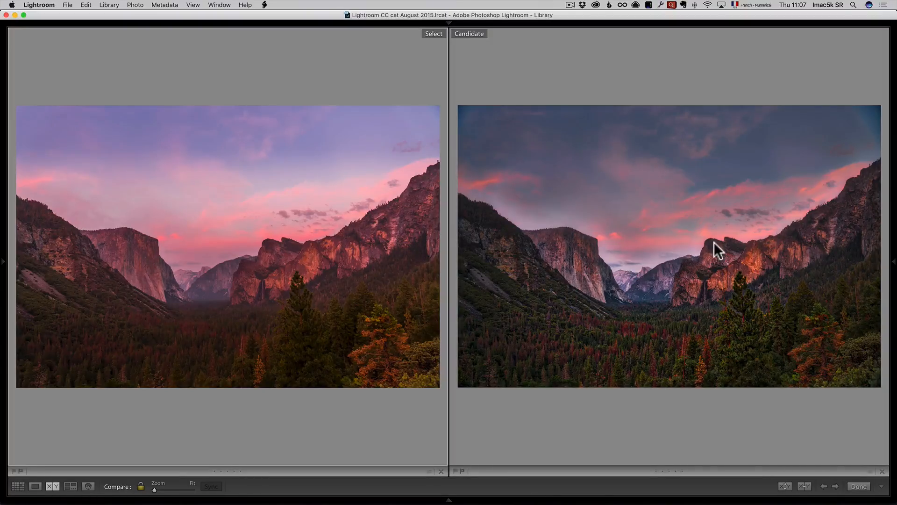
{"action": "mouse_move", "coordinate": [501, 283]}
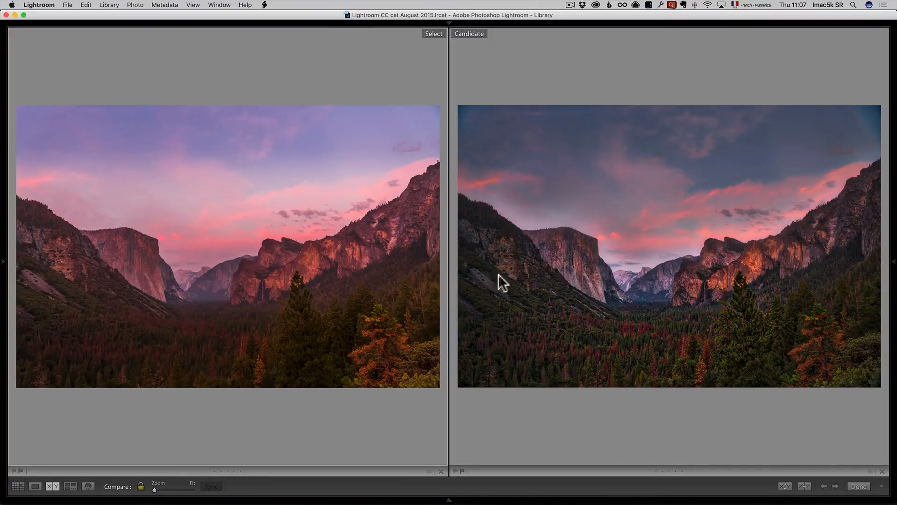
{"action": "mouse_move", "coordinate": [469, 263]}
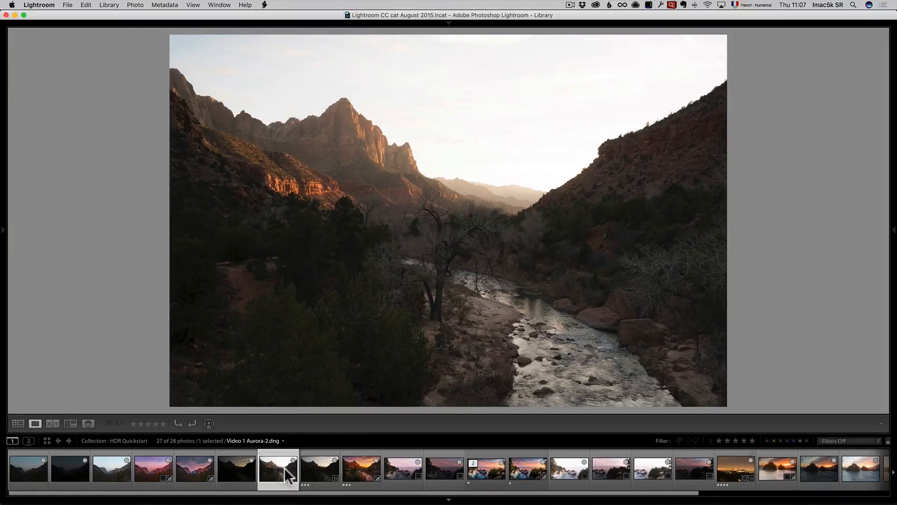
- Browse the filmstrip past the Zion canyon shots and the three Big Sur cove exposures
{"action": "left_click", "coordinate": [318, 467]}
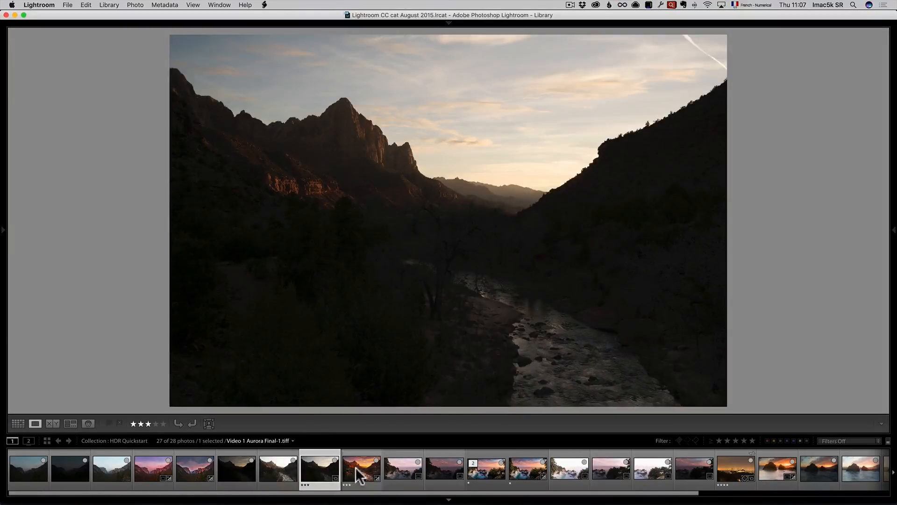
{"action": "left_click", "coordinate": [360, 464]}
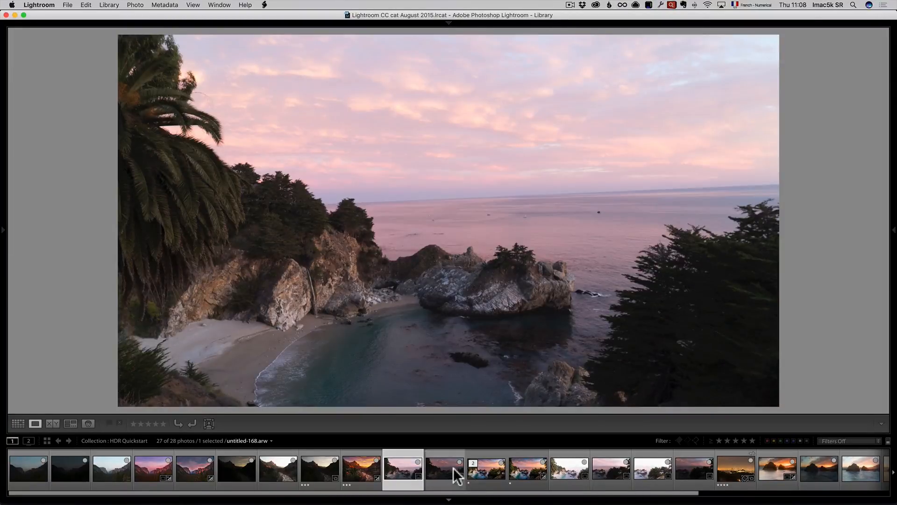
{"action": "left_click", "coordinate": [568, 469]}
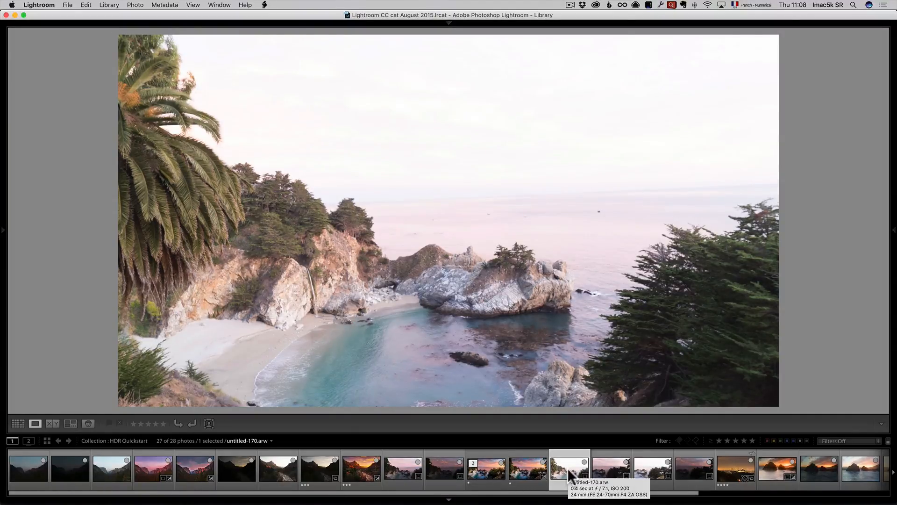
{"action": "left_click", "coordinate": [611, 469]}
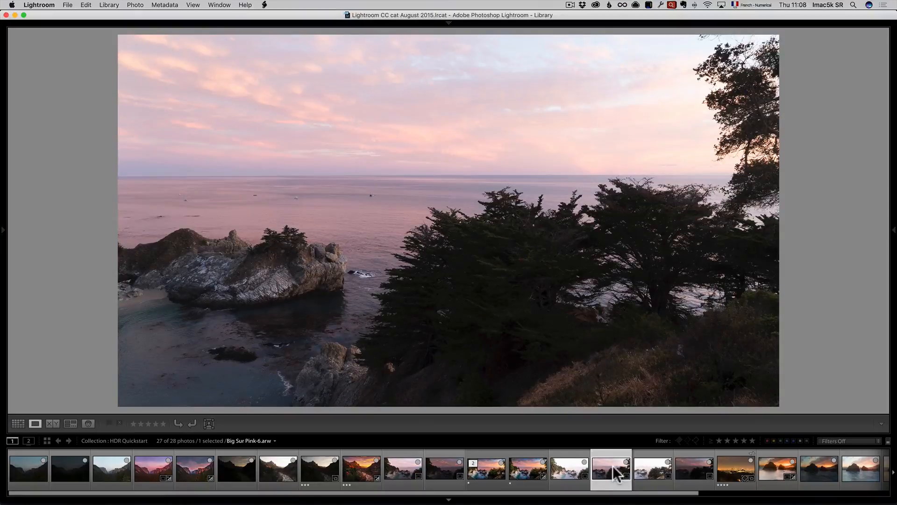
{"action": "left_click", "coordinate": [693, 468]}
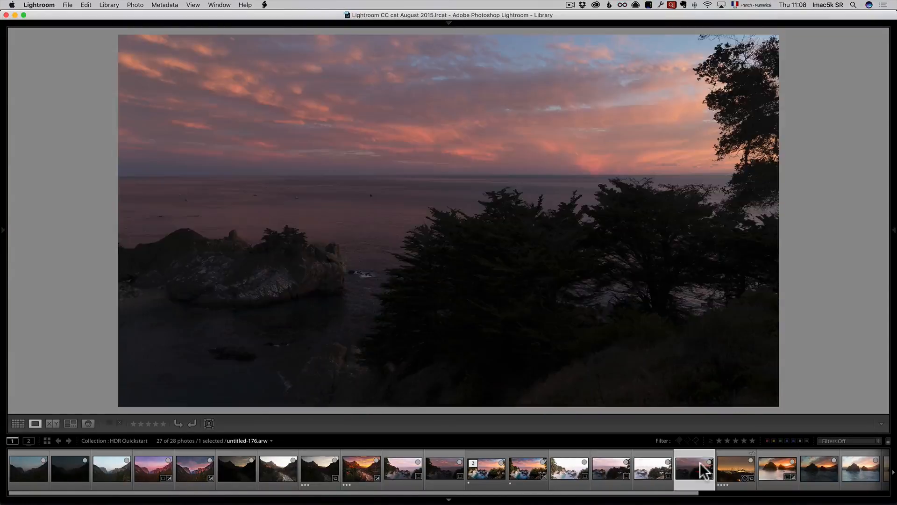
- Show the merged Big Sur HDR panorama in Loupe view
{"action": "left_click", "coordinate": [527, 468]}
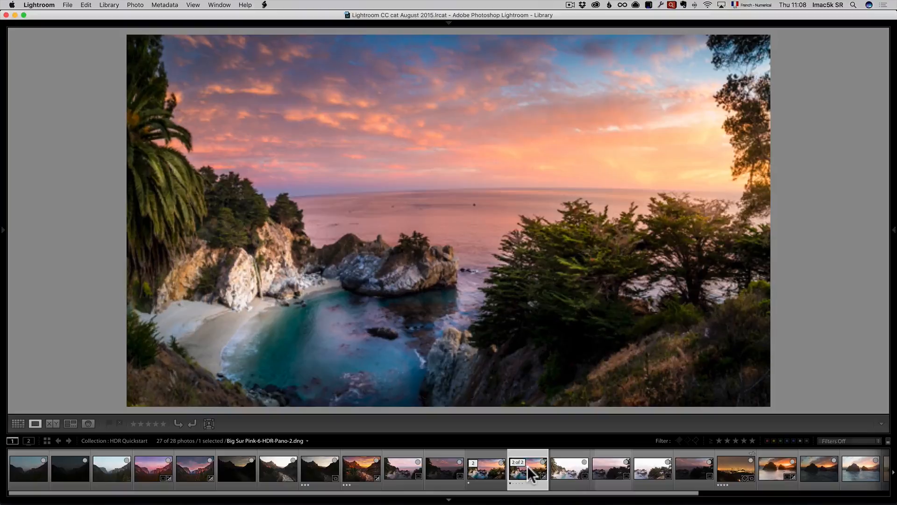
{"action": "key", "text": "1"}
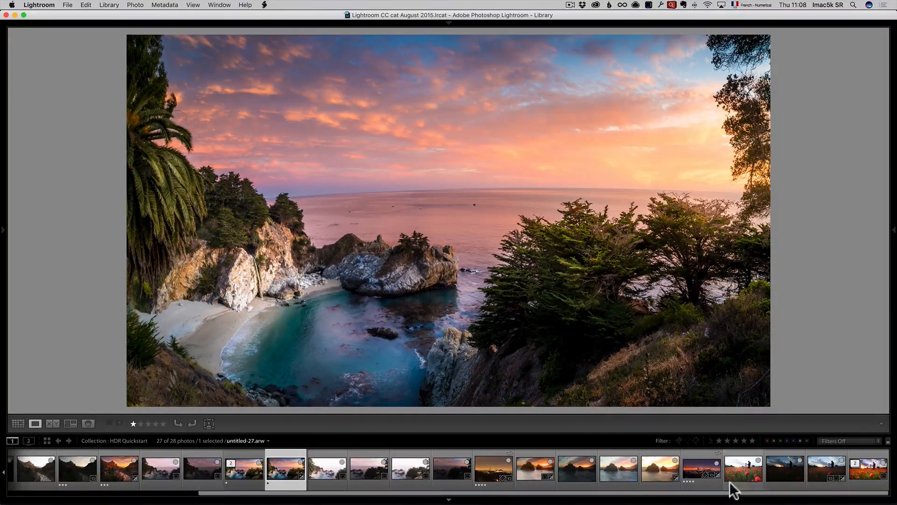
{"action": "mouse_move", "coordinate": [754, 476]}
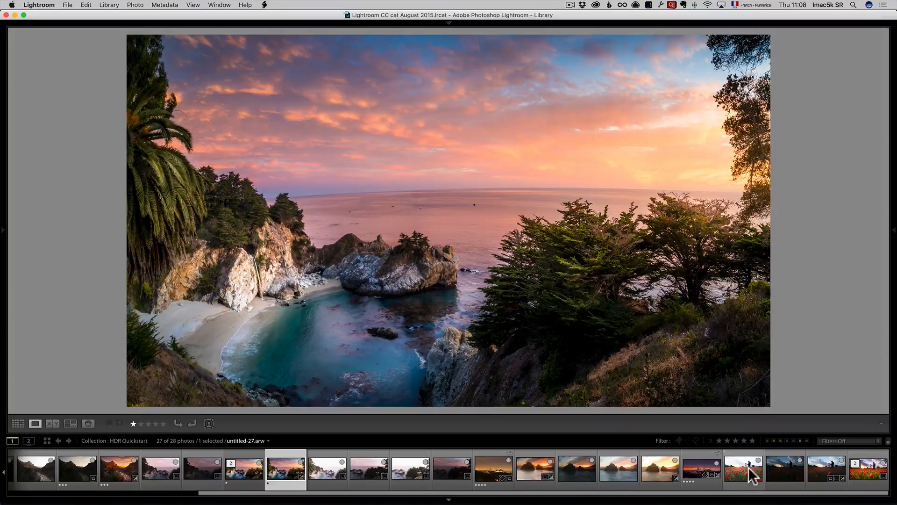
- Browse the poppy field photos and the sea stacks exposures with their finished sunset image
{"action": "left_click", "coordinate": [825, 469]}
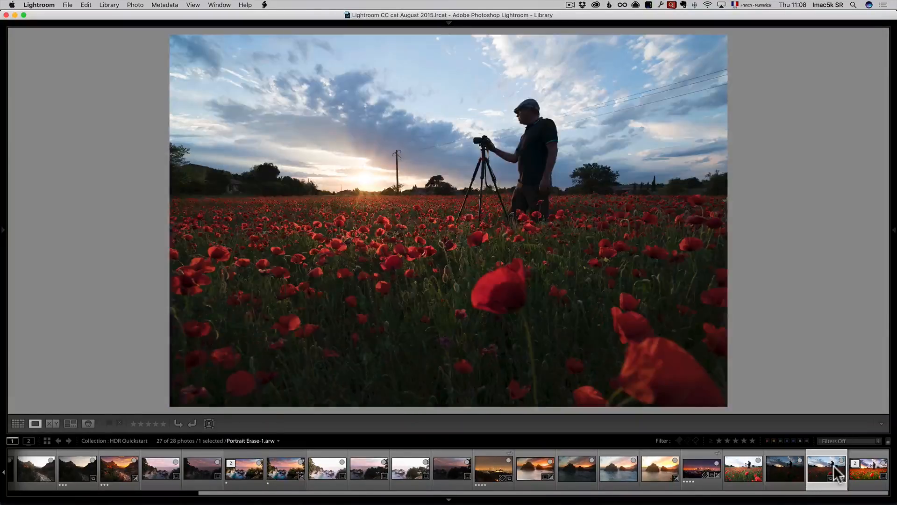
{"action": "left_click", "coordinate": [869, 469]}
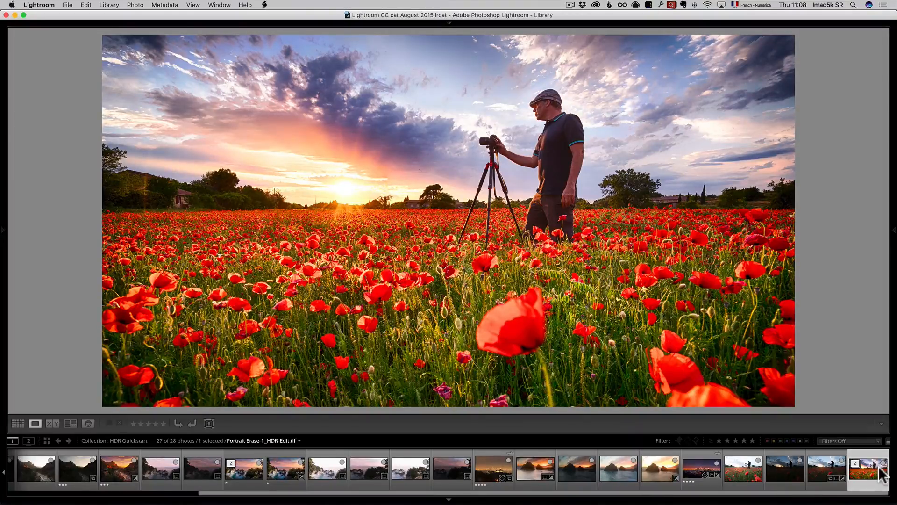
{"action": "mouse_move", "coordinate": [881, 472]}
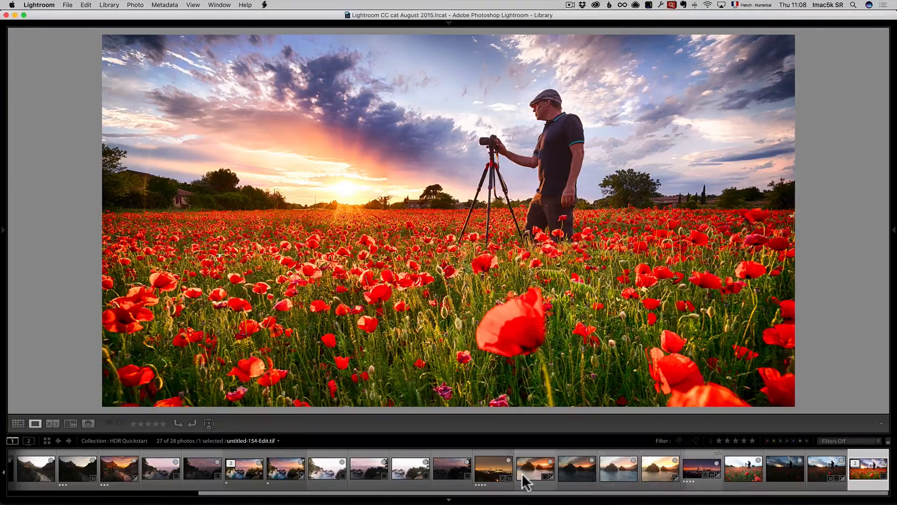
{"action": "left_click", "coordinate": [576, 467]}
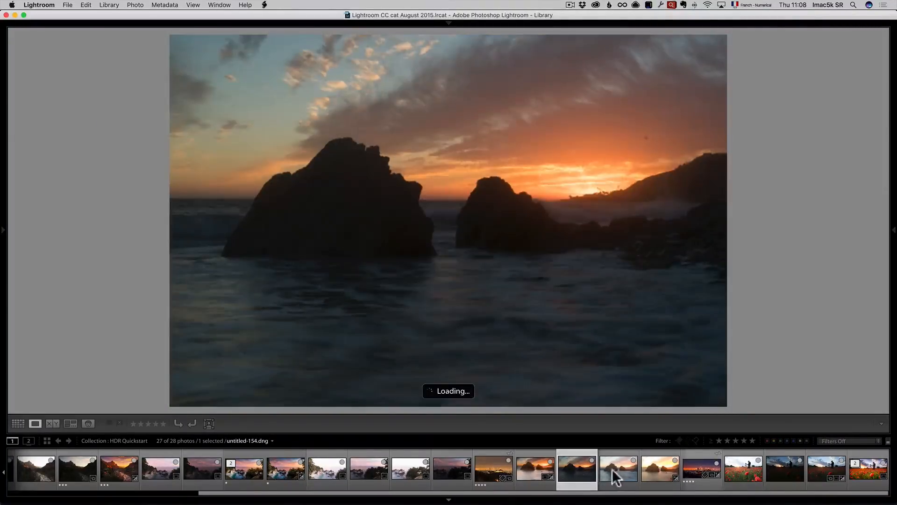
{"action": "left_click", "coordinate": [660, 468]}
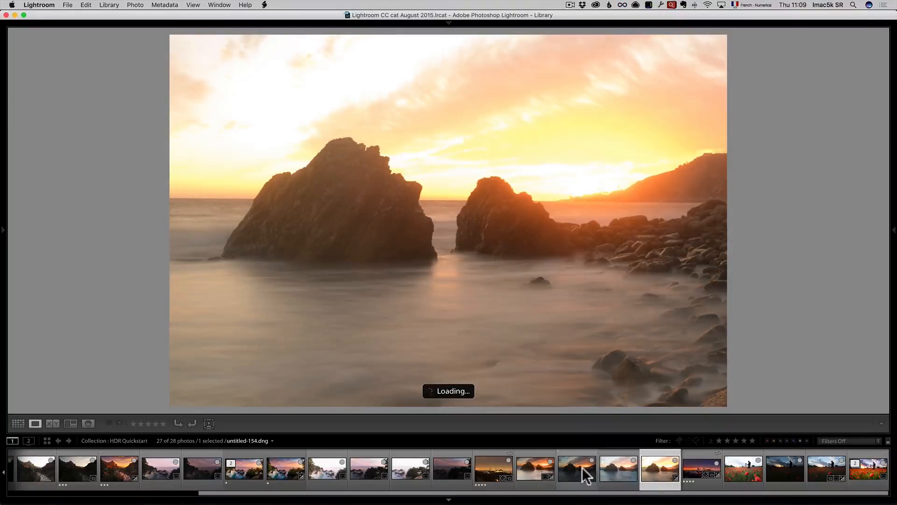
{"action": "left_click", "coordinate": [536, 468]}
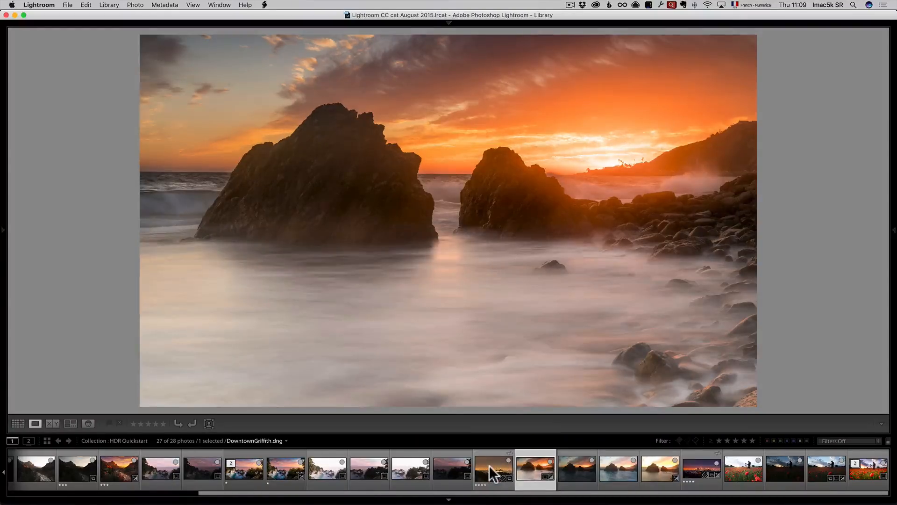
- Show DowntownGriffith_Aurora2017_HDR.tiff, the Griffith Observatory city-lights HDR, in Loupe
{"action": "left_click", "coordinate": [493, 467]}
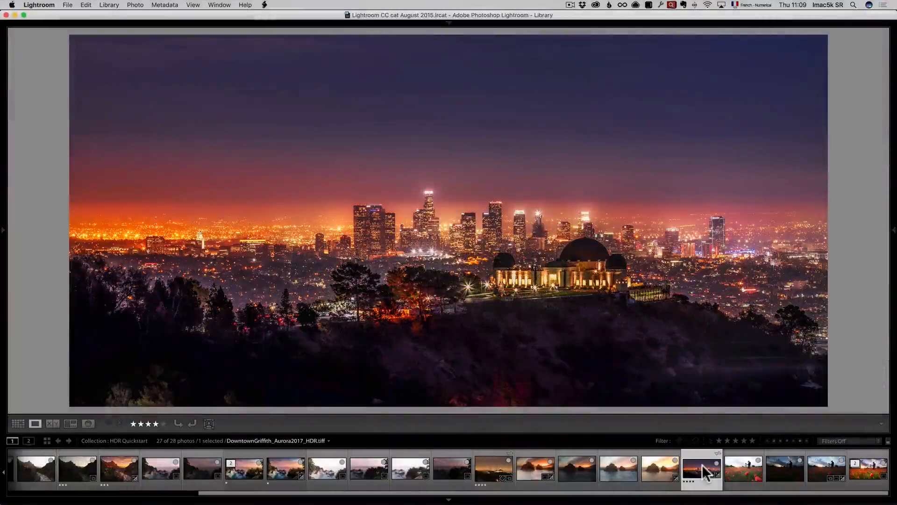
{"action": "mouse_move", "coordinate": [704, 471]}
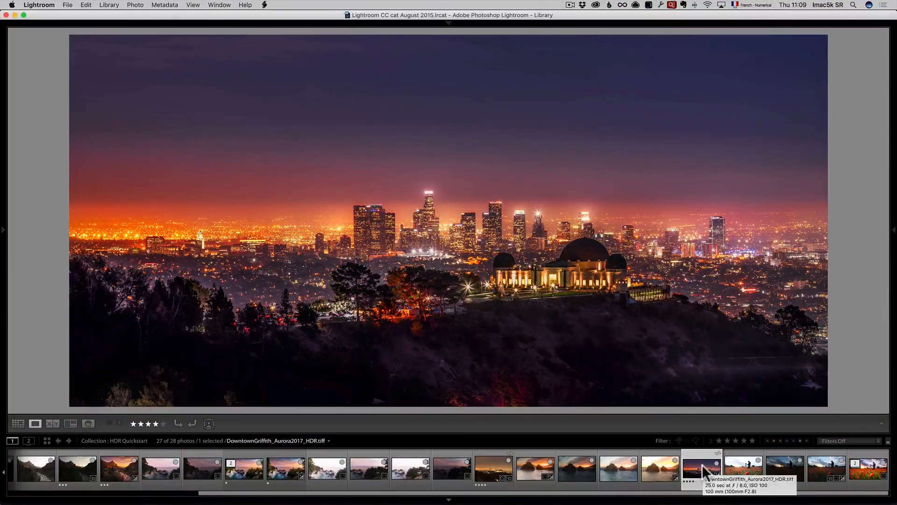